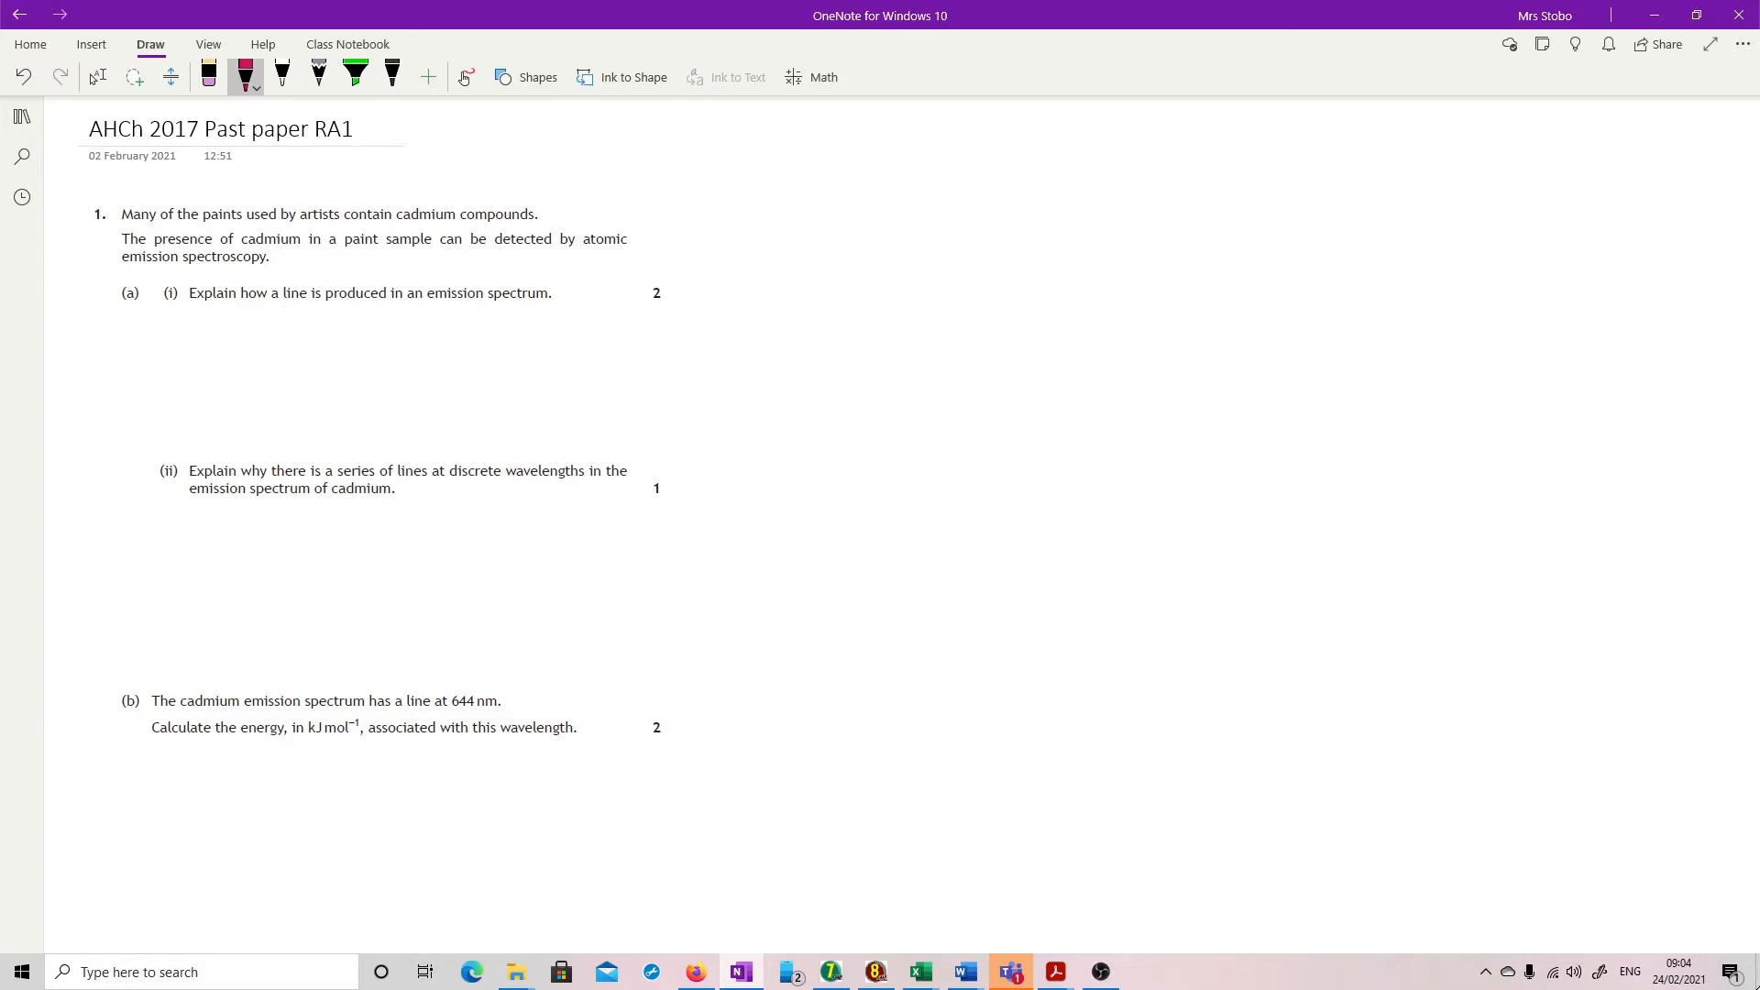
# Underline the 2-mark allocation and 'emission', then handwrite 'promoted electrons' below part (i).
pyautogui.moveTo(651, 301); pyautogui.dragTo(674, 301)
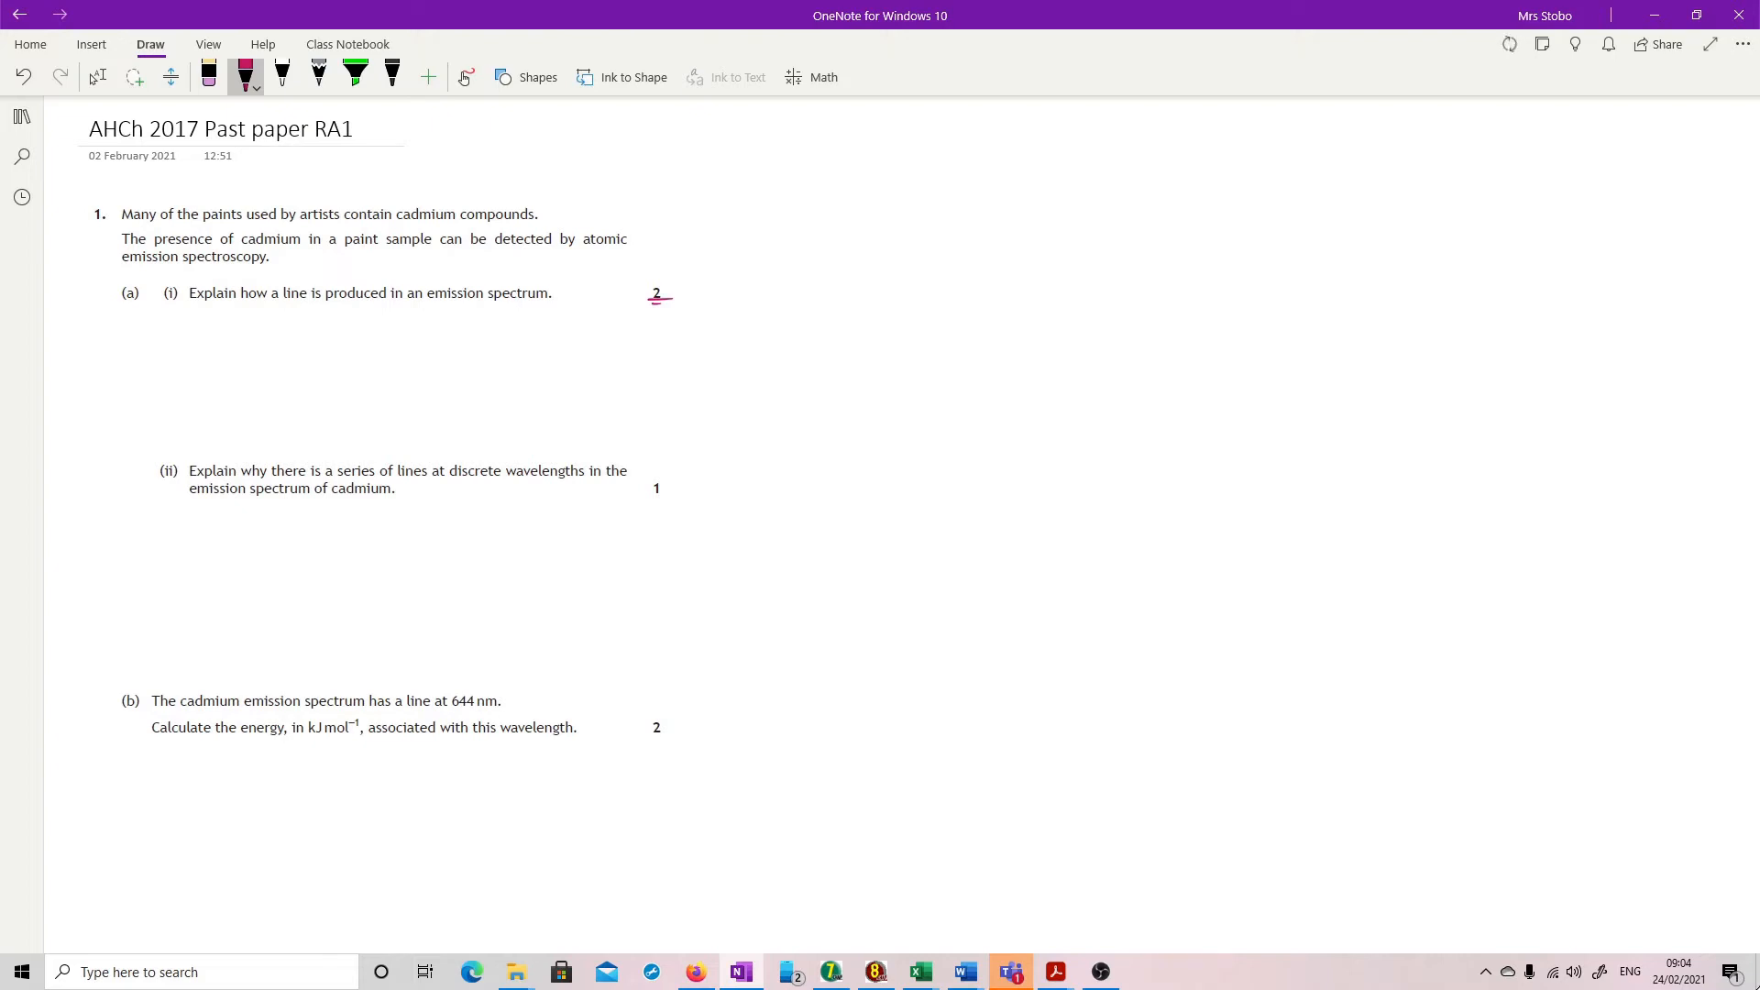
pyautogui.moveTo(428, 304); pyautogui.dragTo(484, 304)
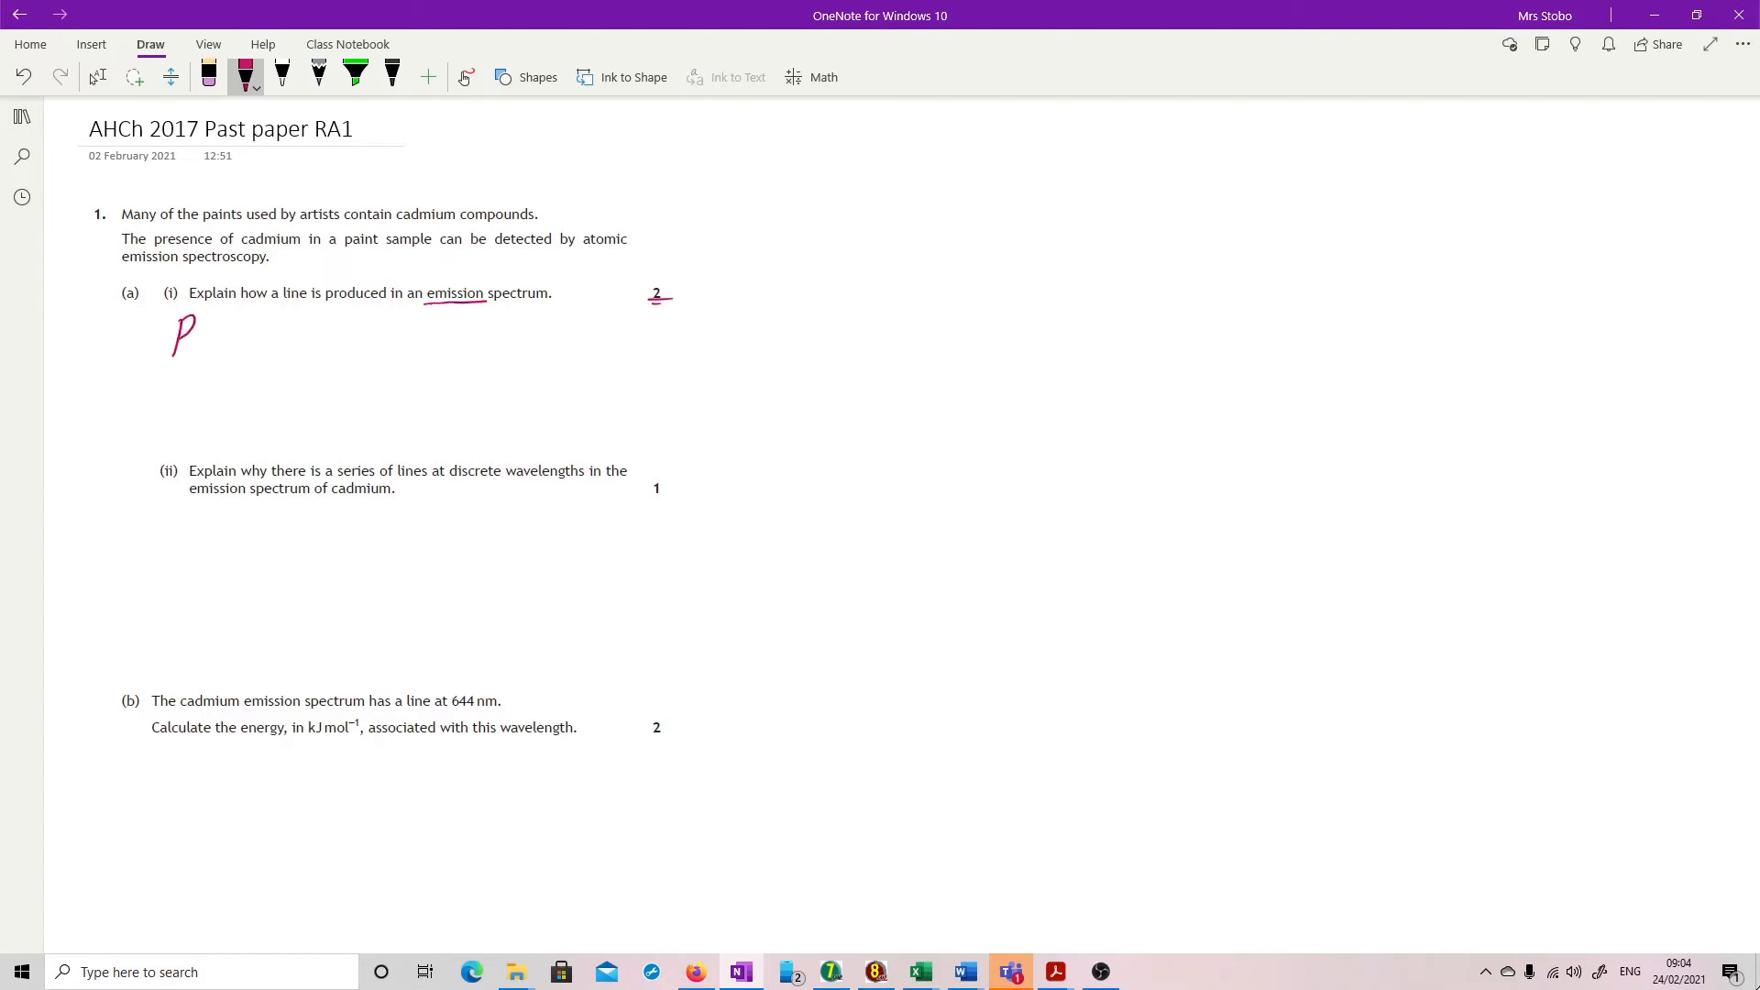
pyautogui.moveTo(185, 331); pyautogui.dragTo(286, 337)
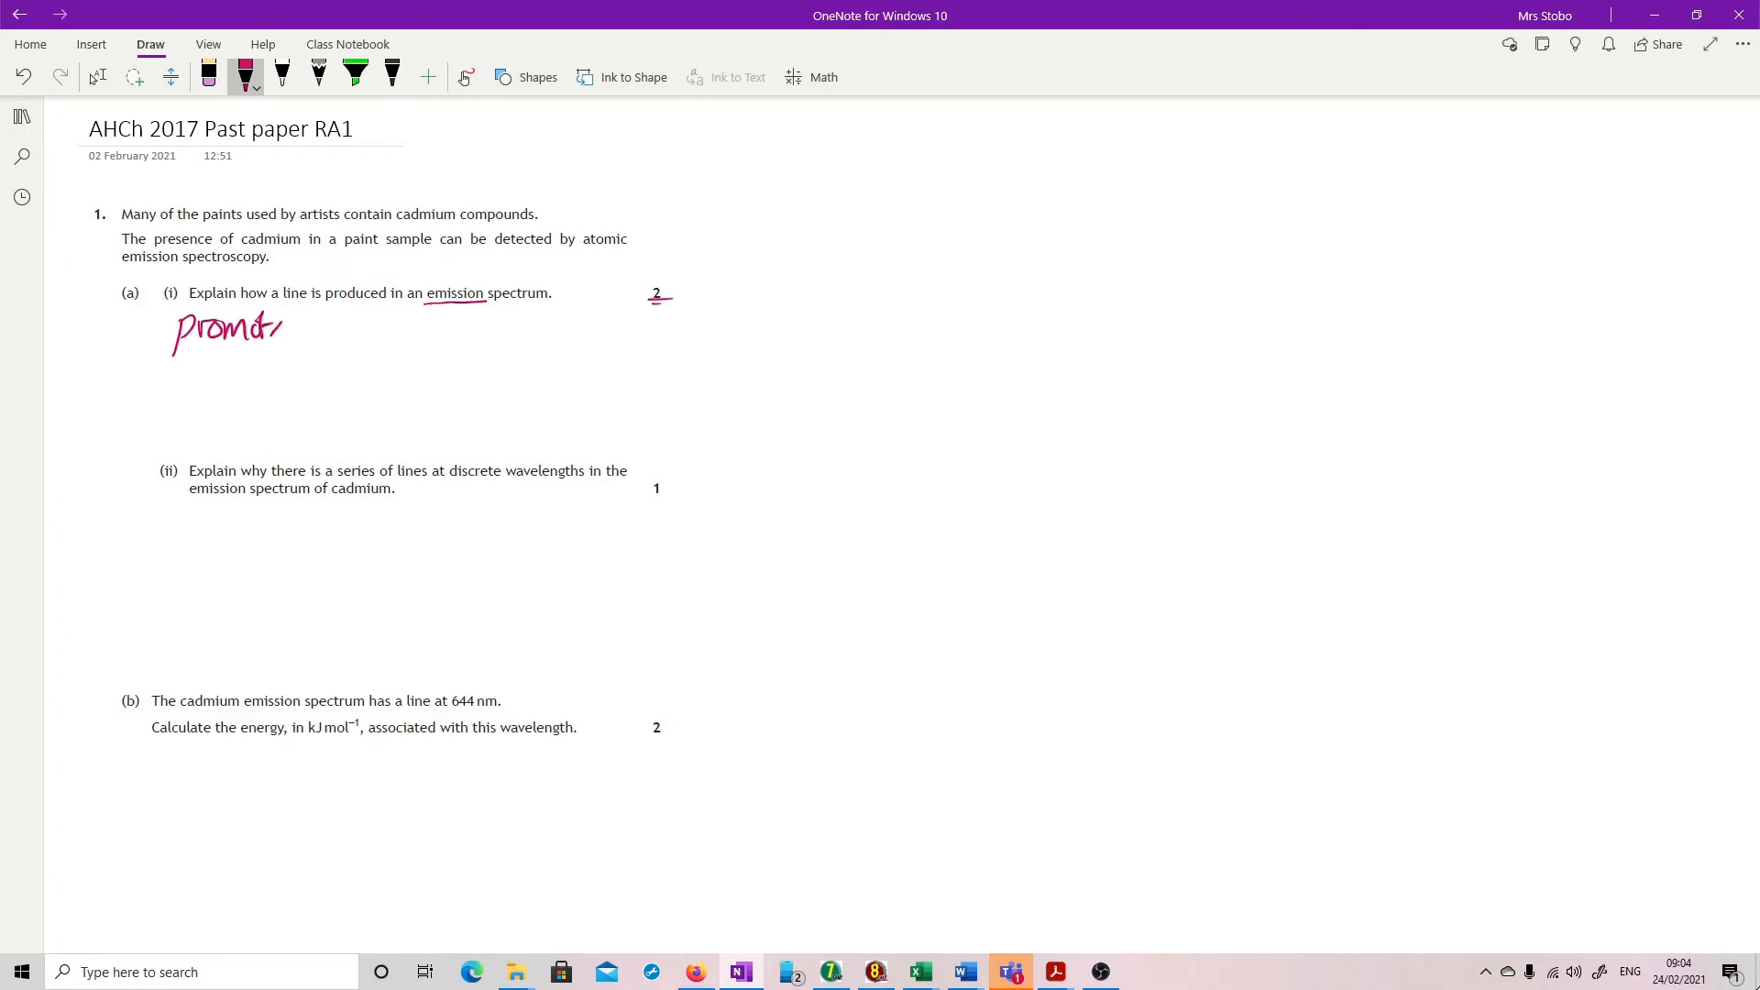
pyautogui.moveTo(314, 328); pyautogui.dragTo(393, 328)
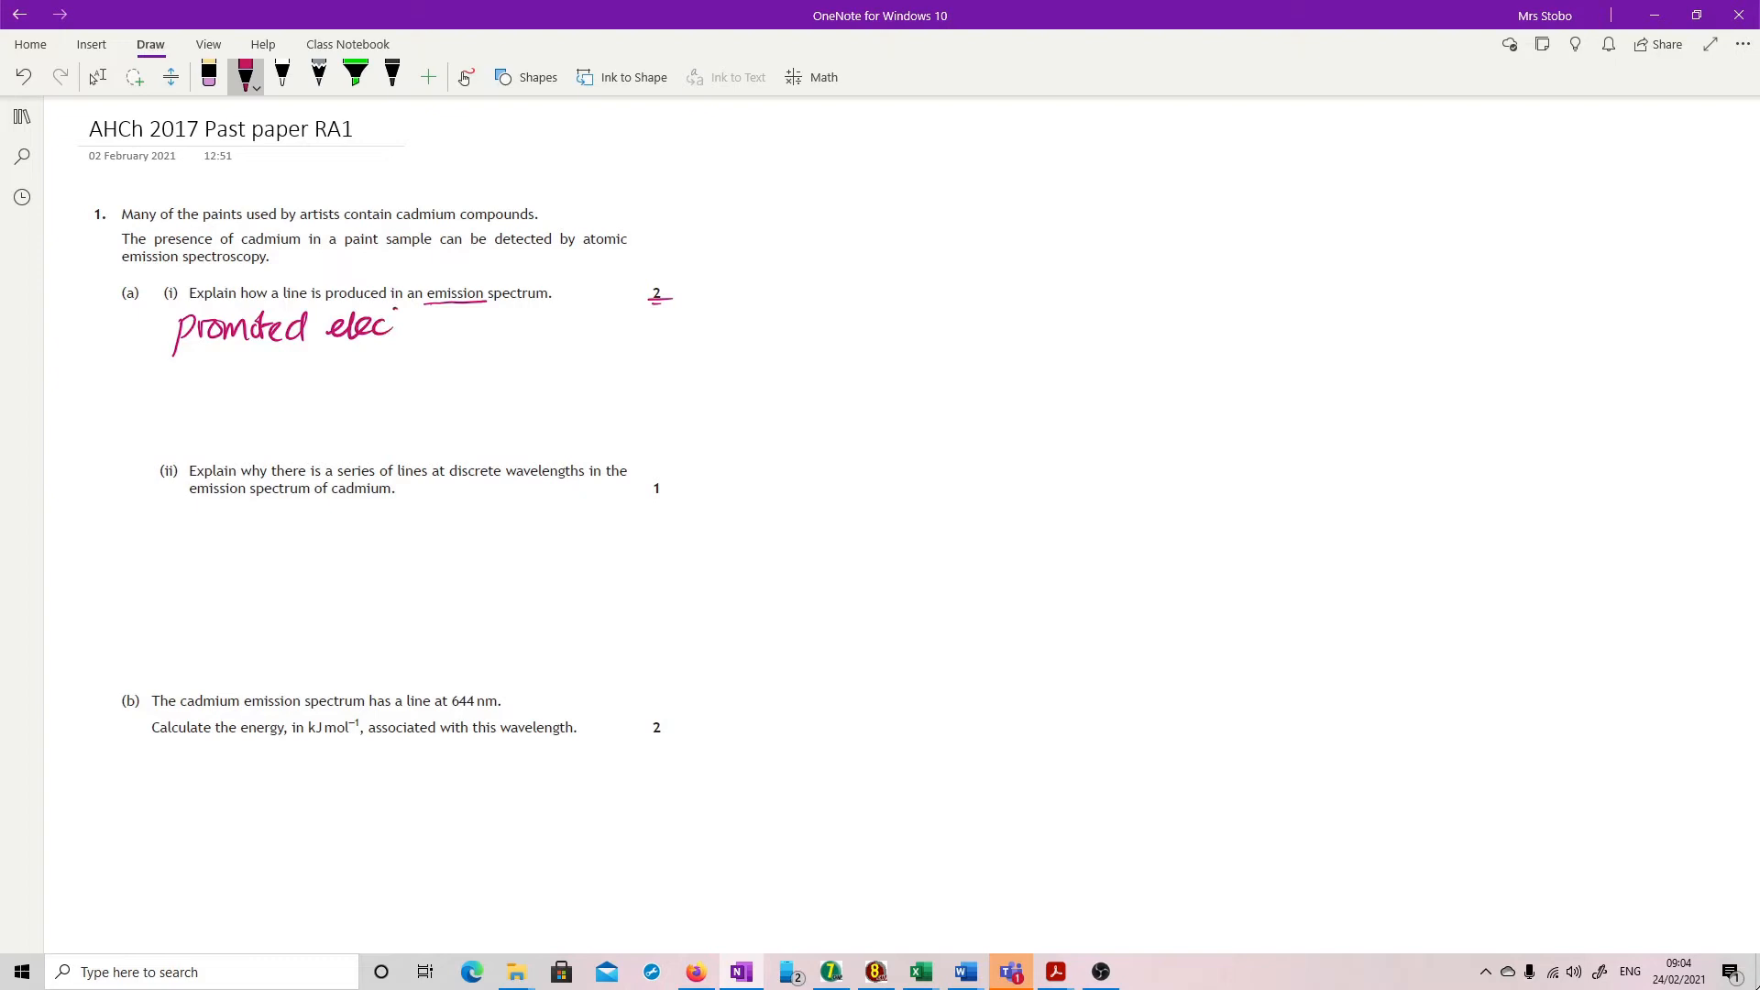
pyautogui.moveTo(393, 331); pyautogui.dragTo(456, 330)
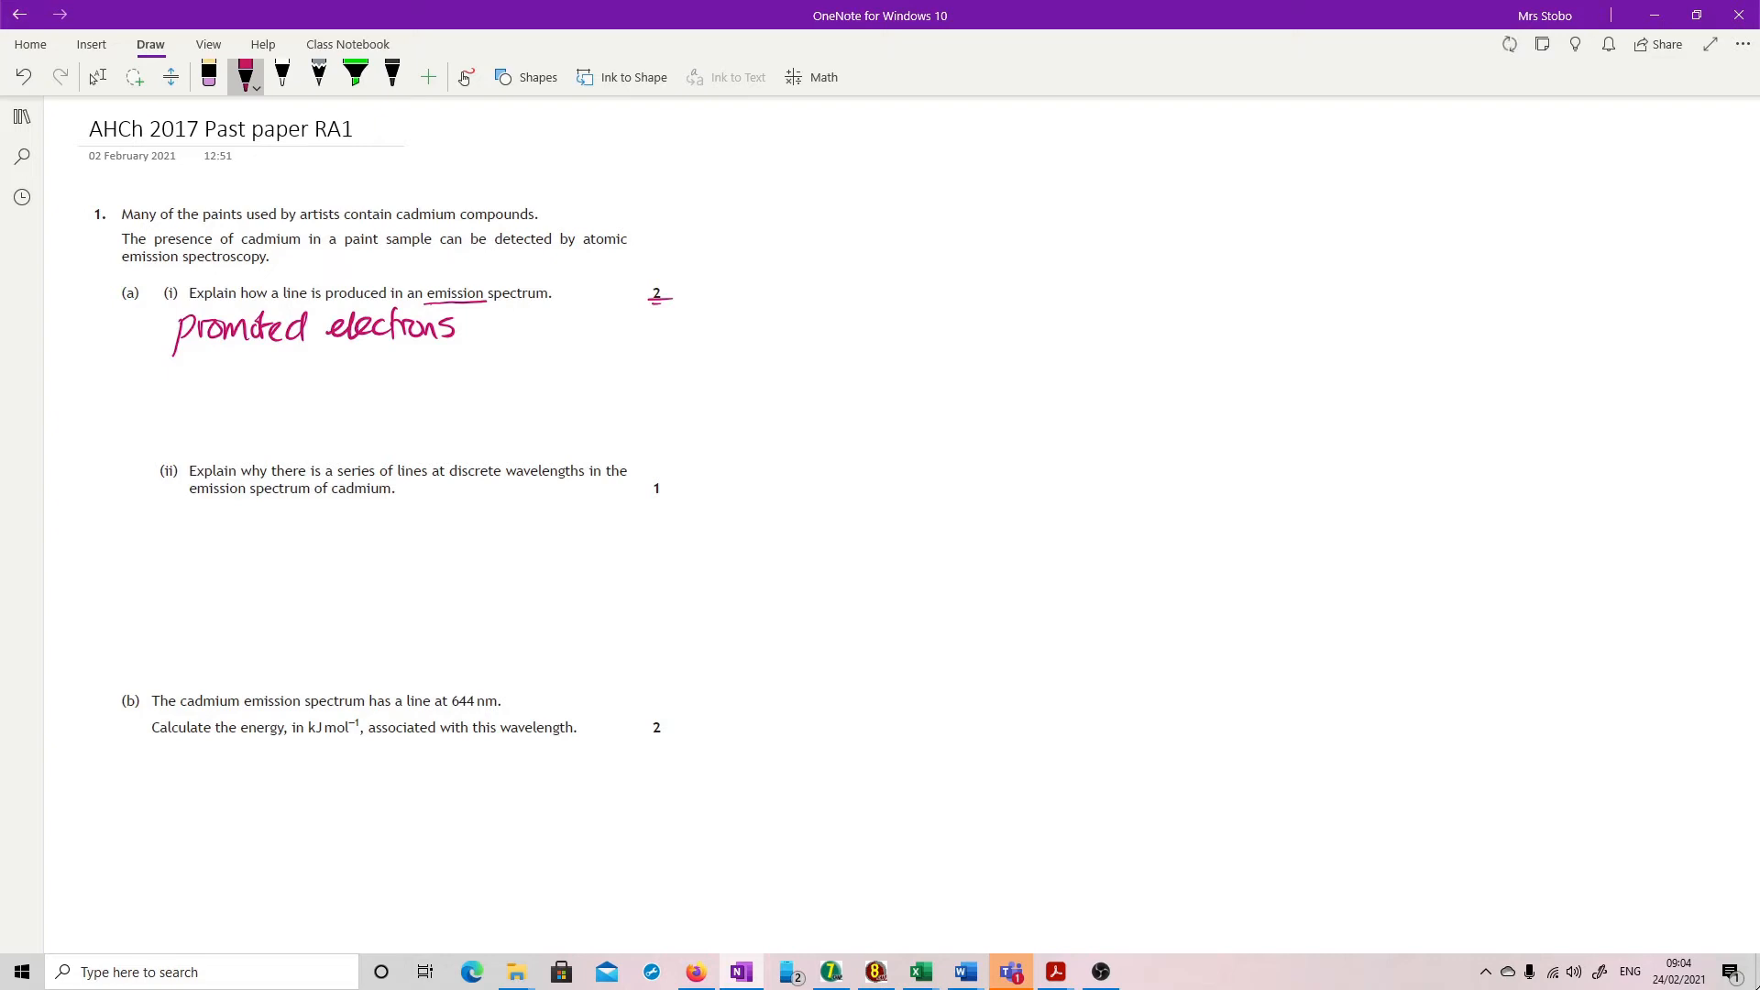
# Handwrite the second line: 'fall of electrons to lower energy emits light.'.
pyautogui.moveTo(168, 386); pyautogui.dragTo(202, 405)
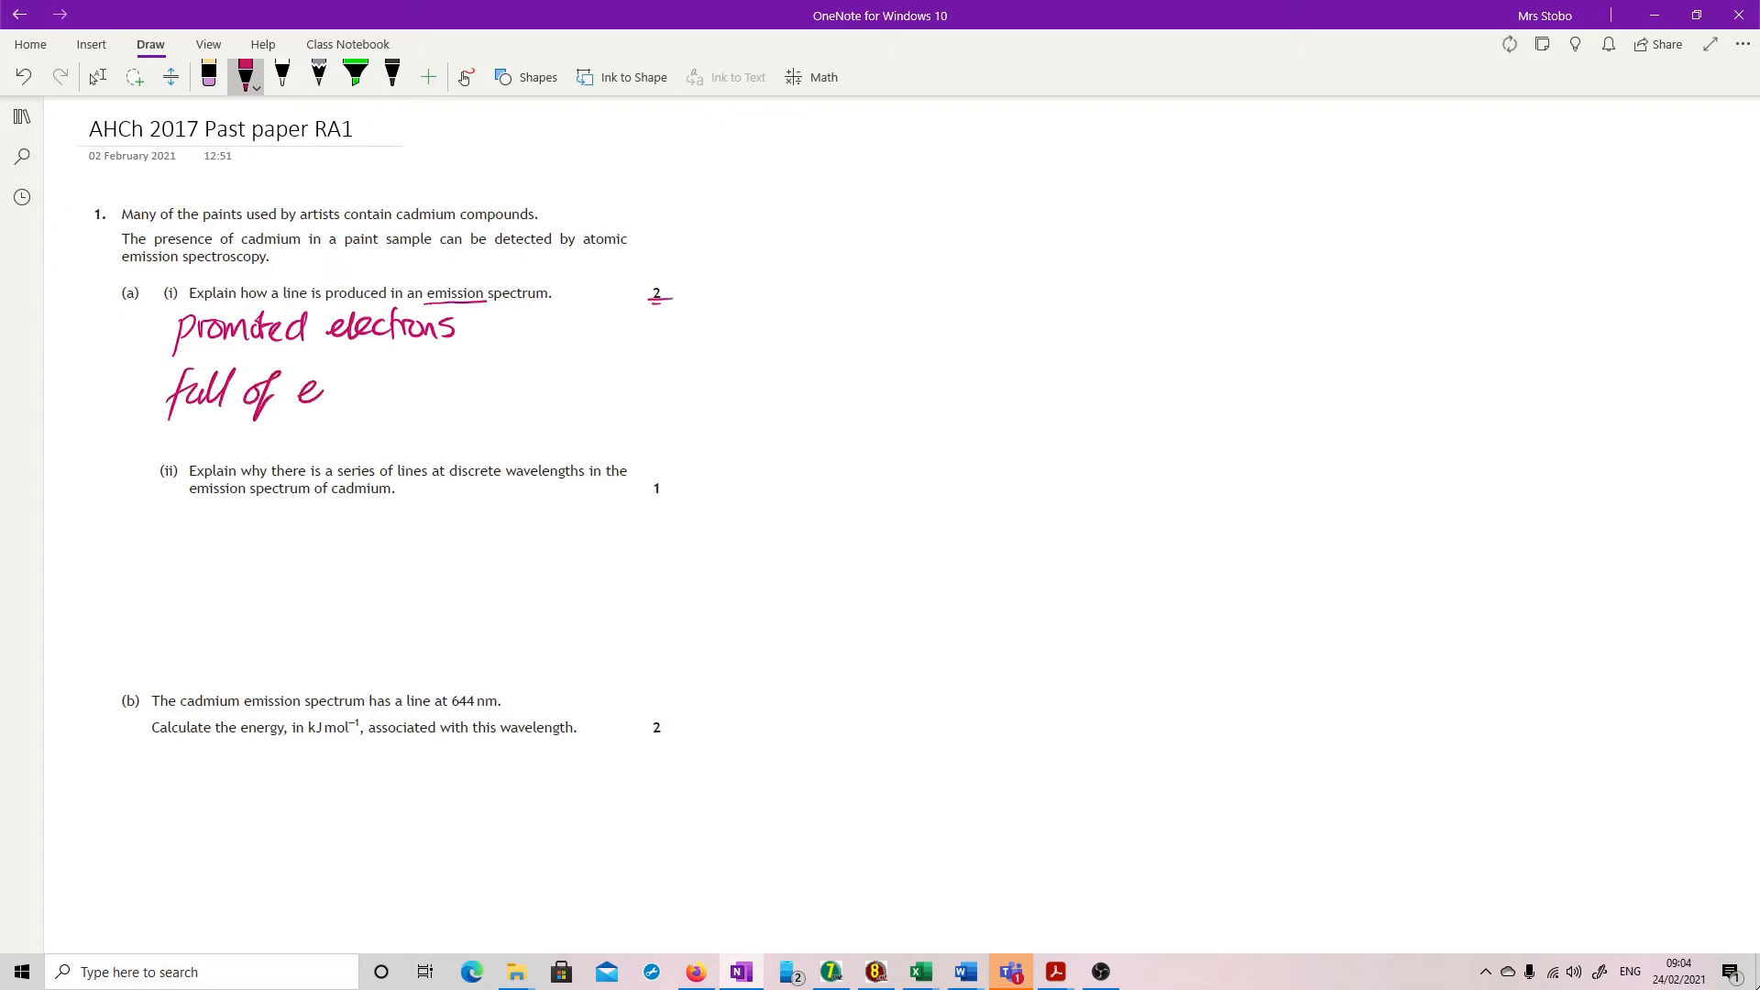
pyautogui.moveTo(315, 393); pyautogui.dragTo(415, 393)
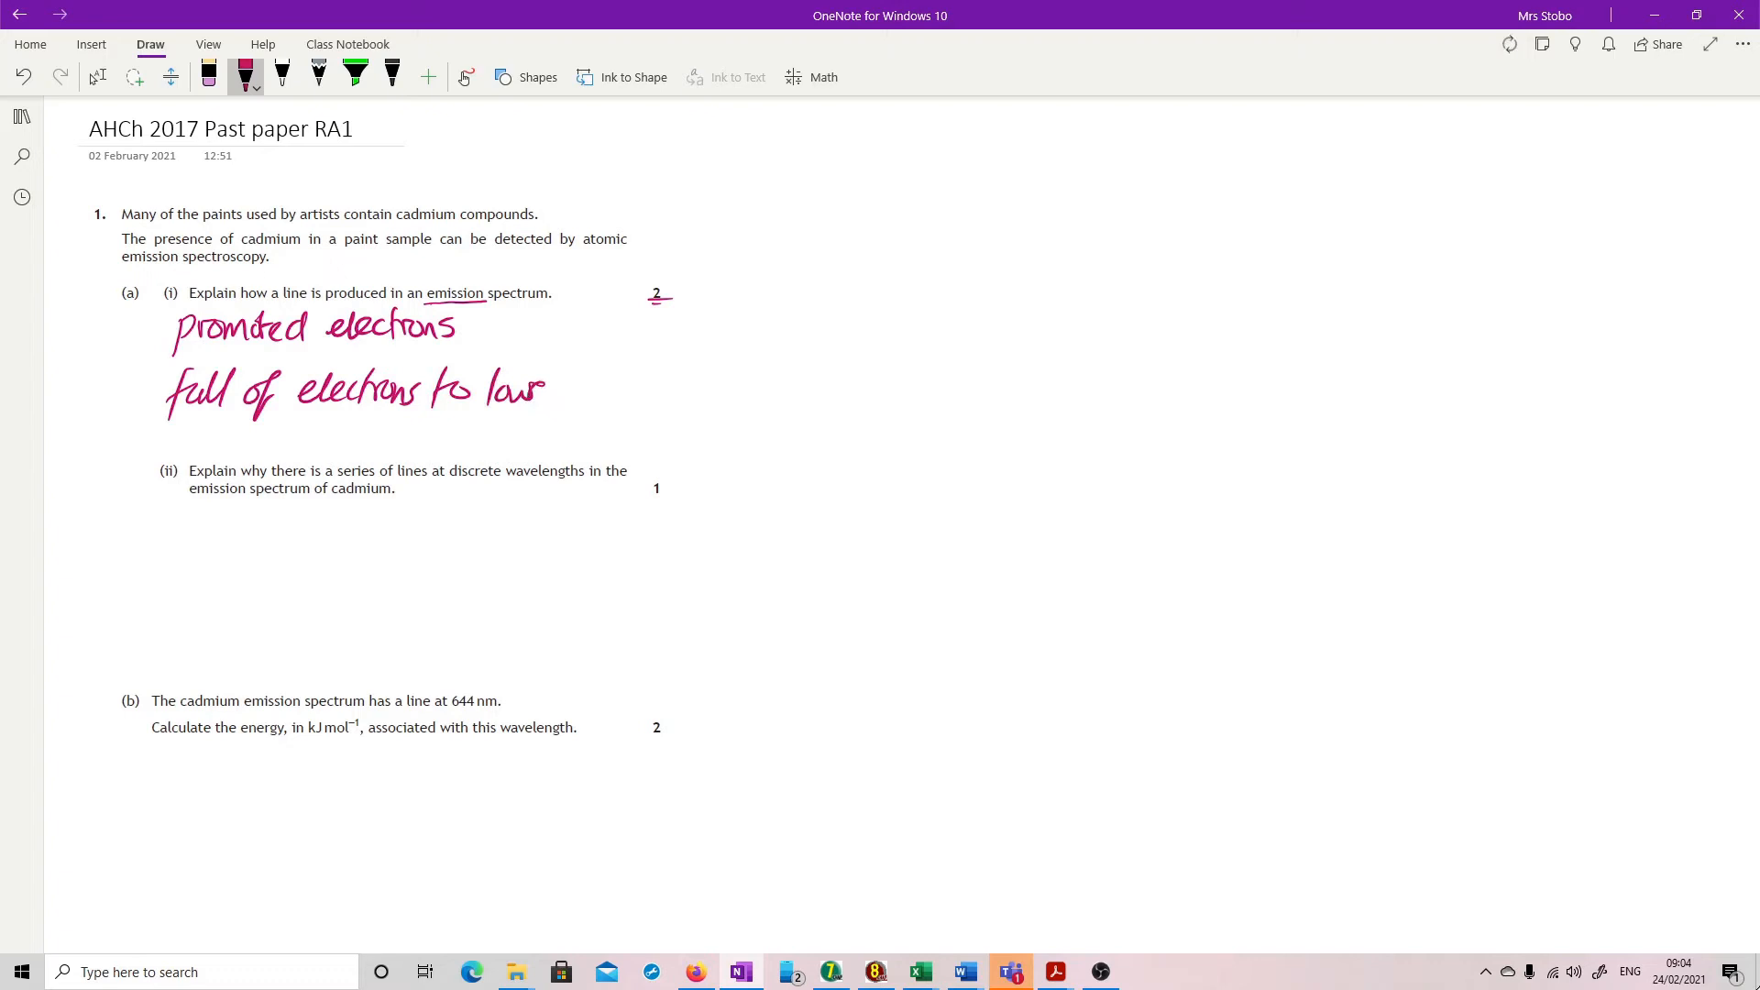
pyautogui.moveTo(546, 391); pyautogui.dragTo(676, 390)
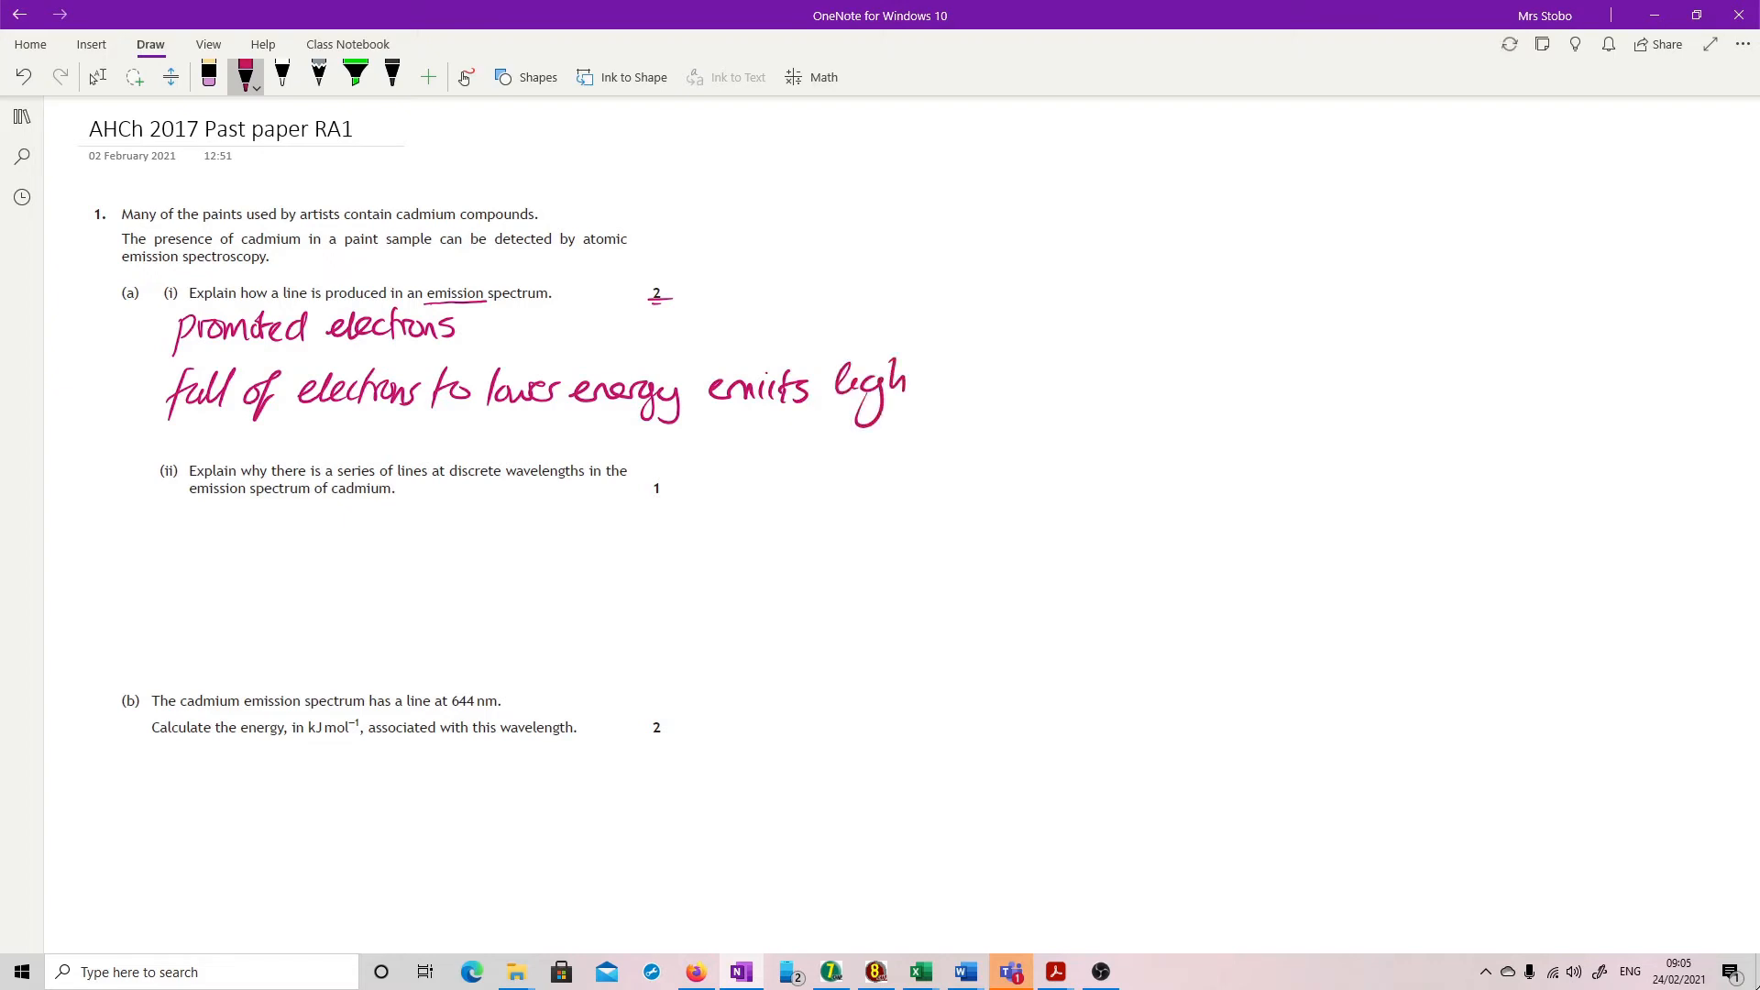
pyautogui.moveTo(898, 387); pyautogui.dragTo(954, 404)
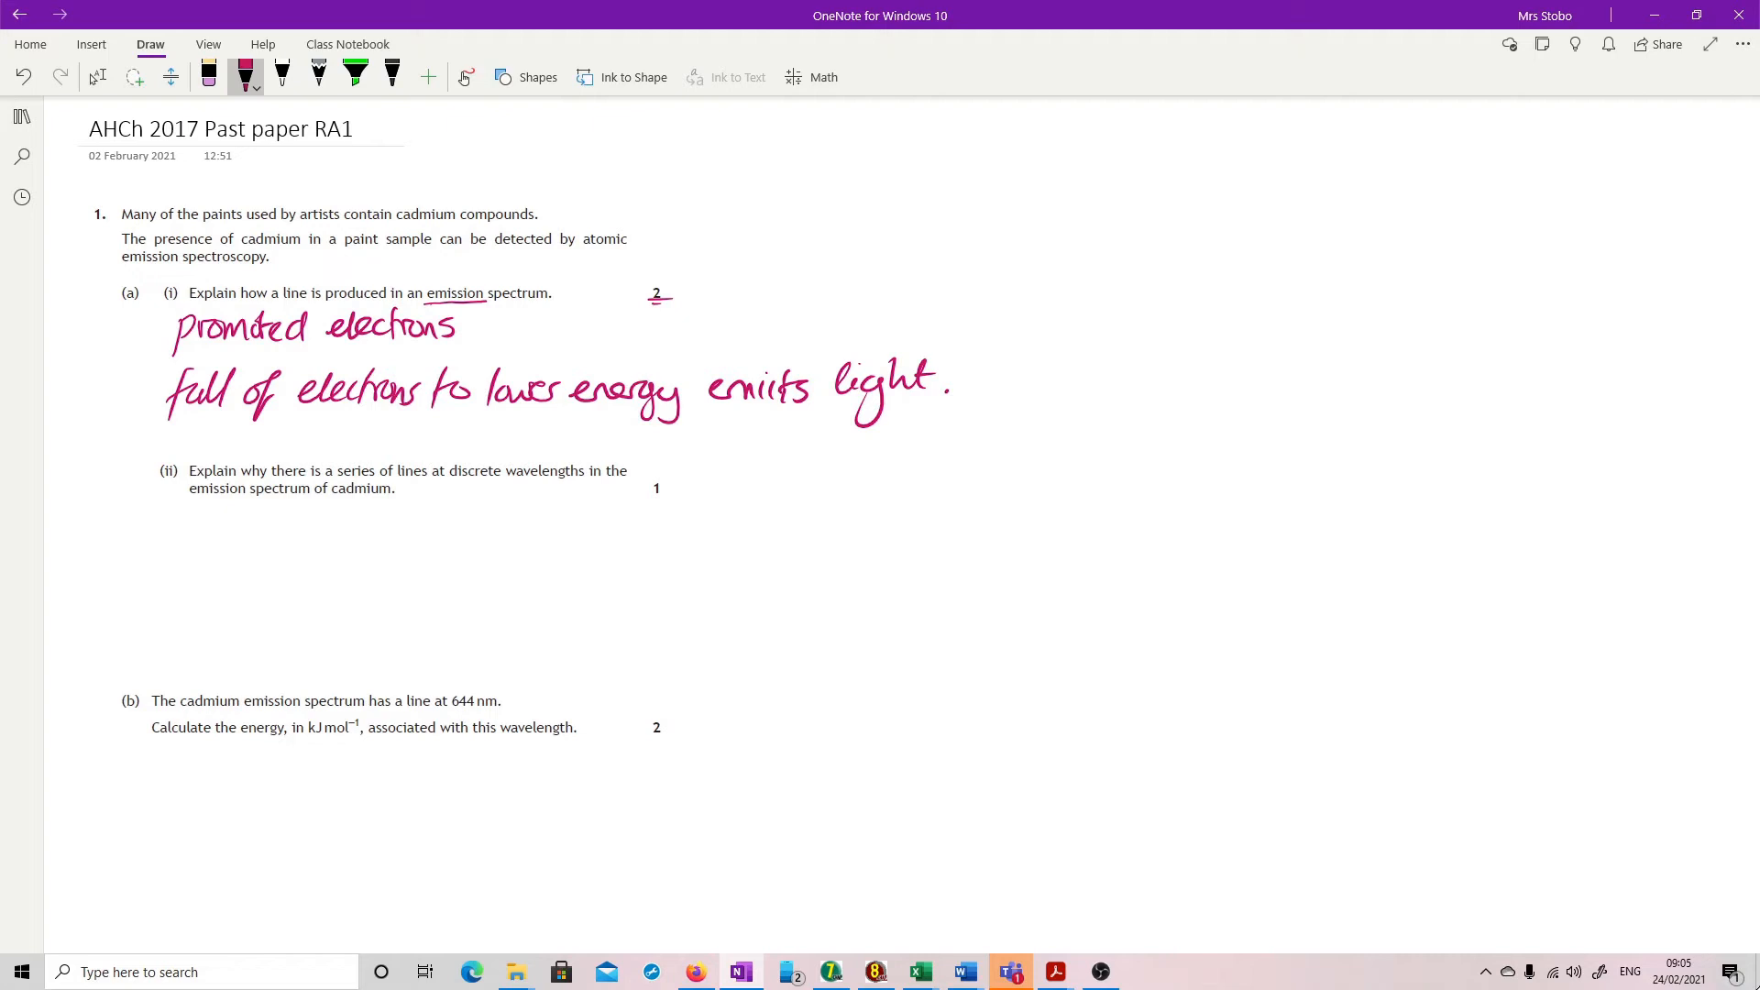
# Draw energy levels 1–4 with an electron dot and downward arrows from levels 2, 3 and 4.
pyautogui.moveTo(132, 651); pyautogui.dragTo(269, 651)
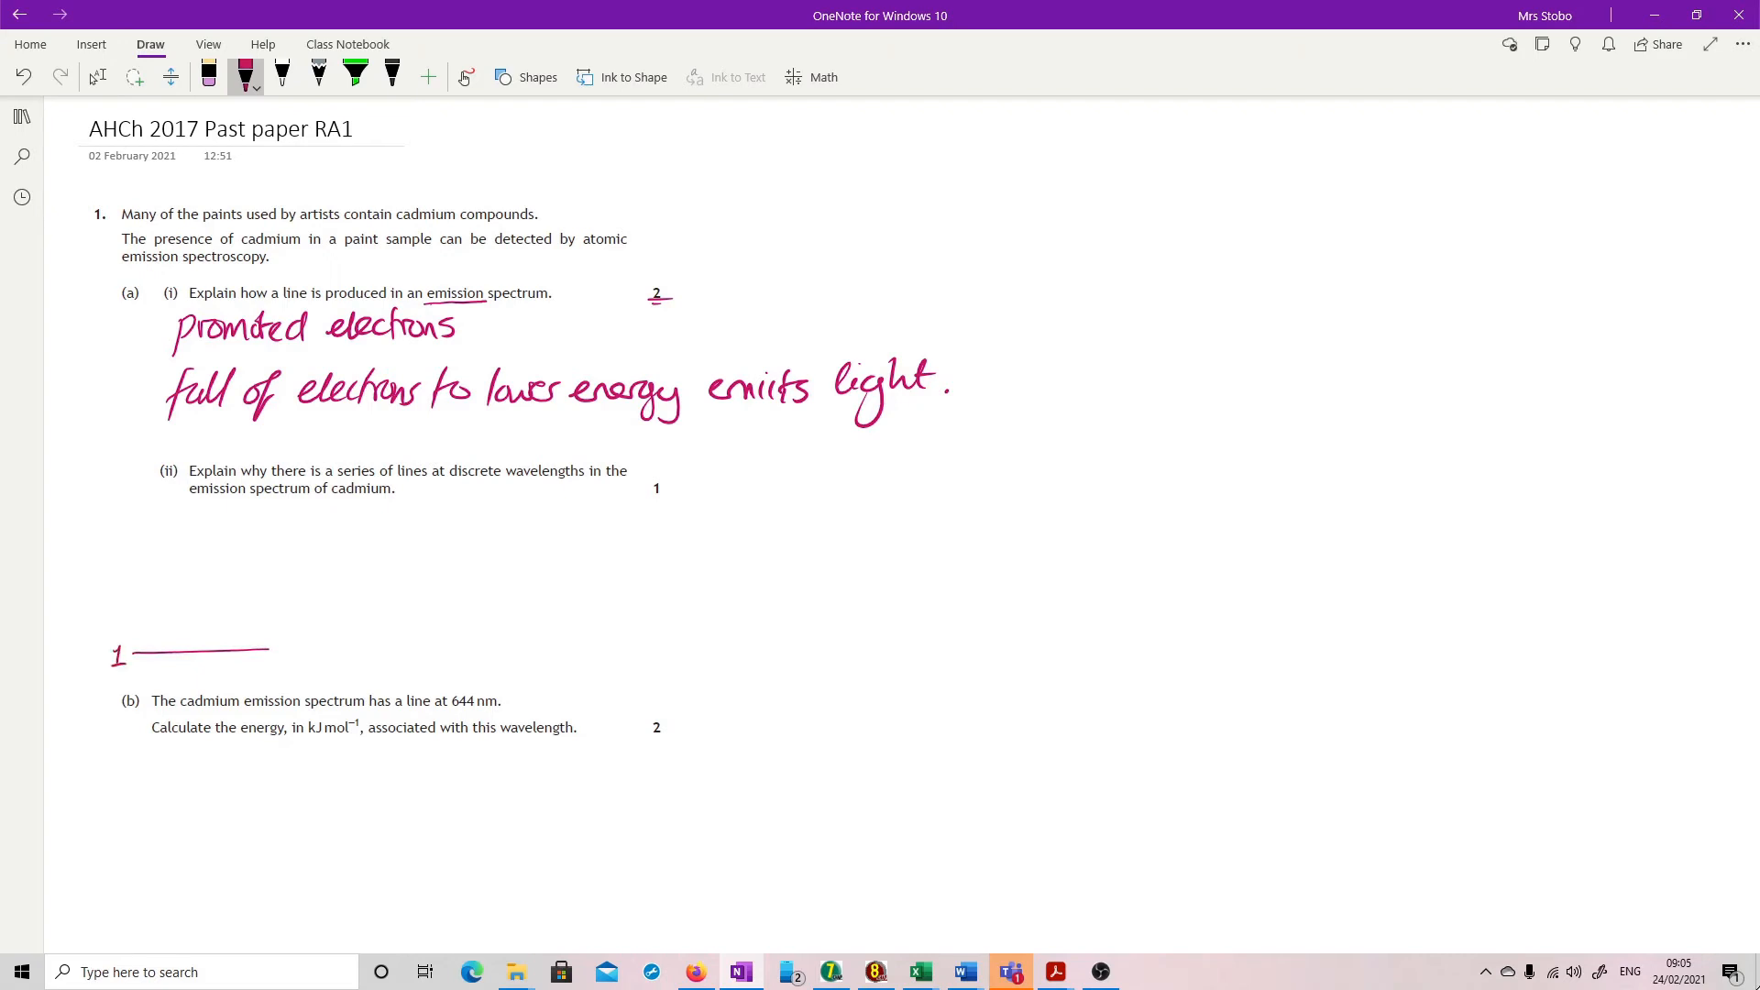
pyautogui.moveTo(109, 594); pyautogui.dragTo(124, 623)
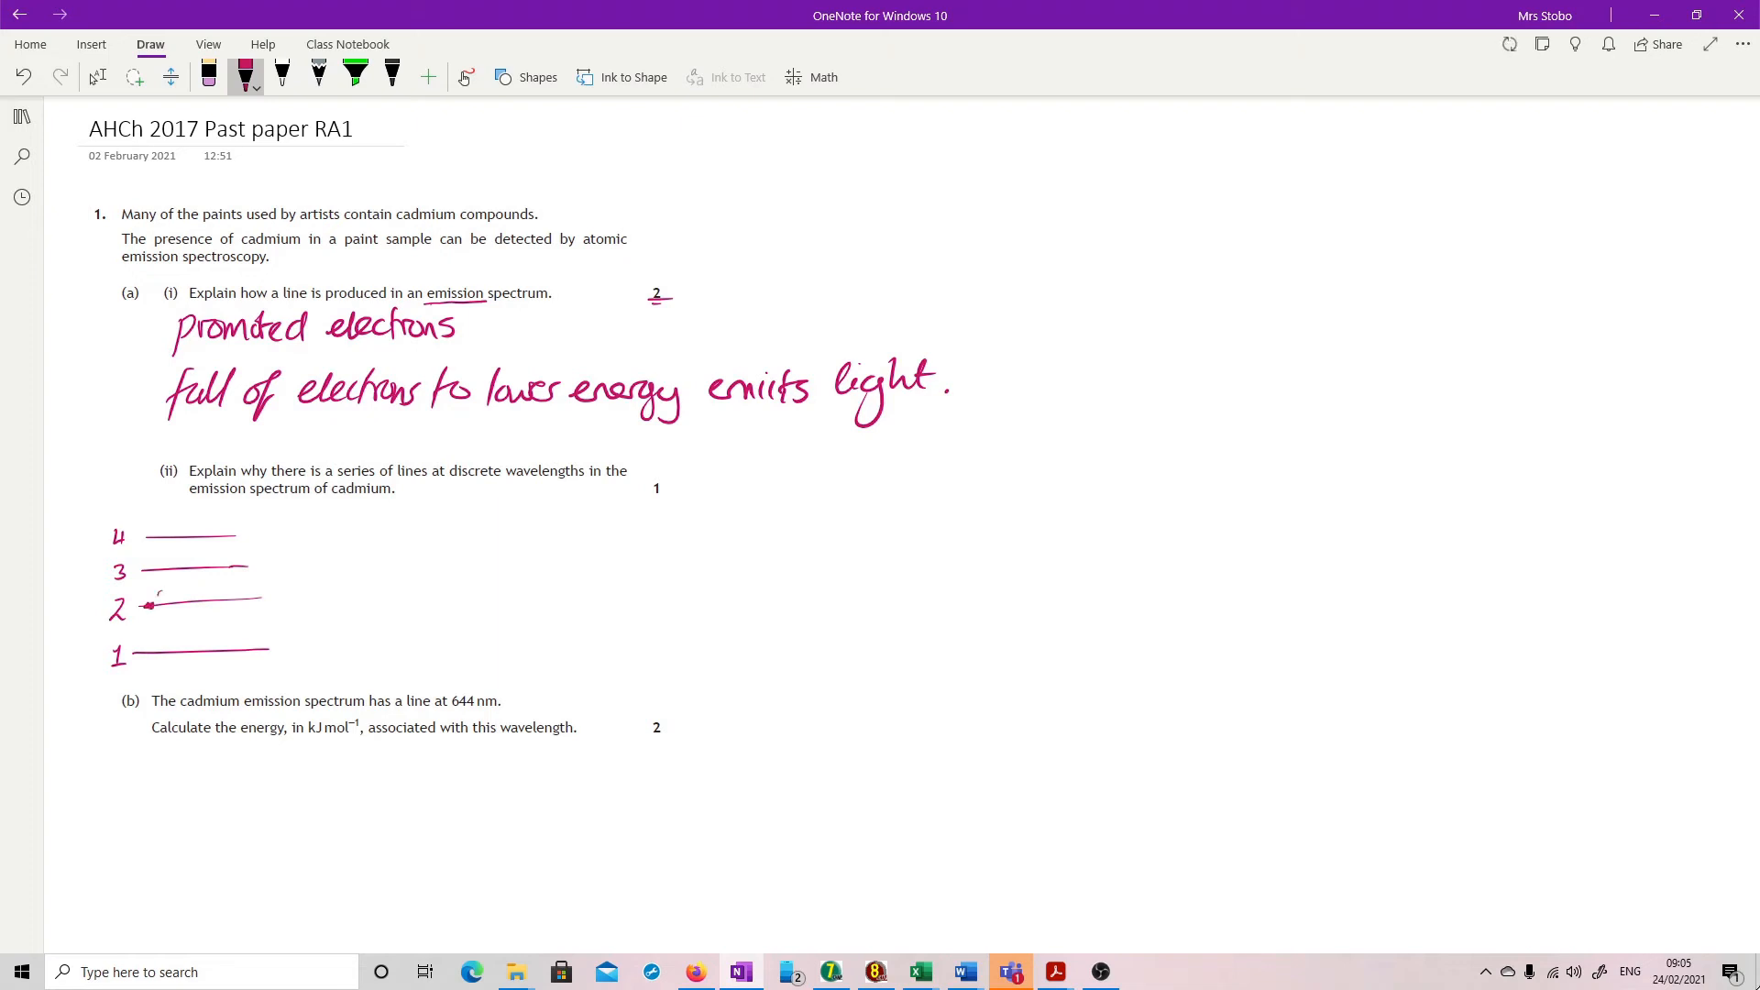
pyautogui.moveTo(149, 605); pyautogui.dragTo(144, 649)
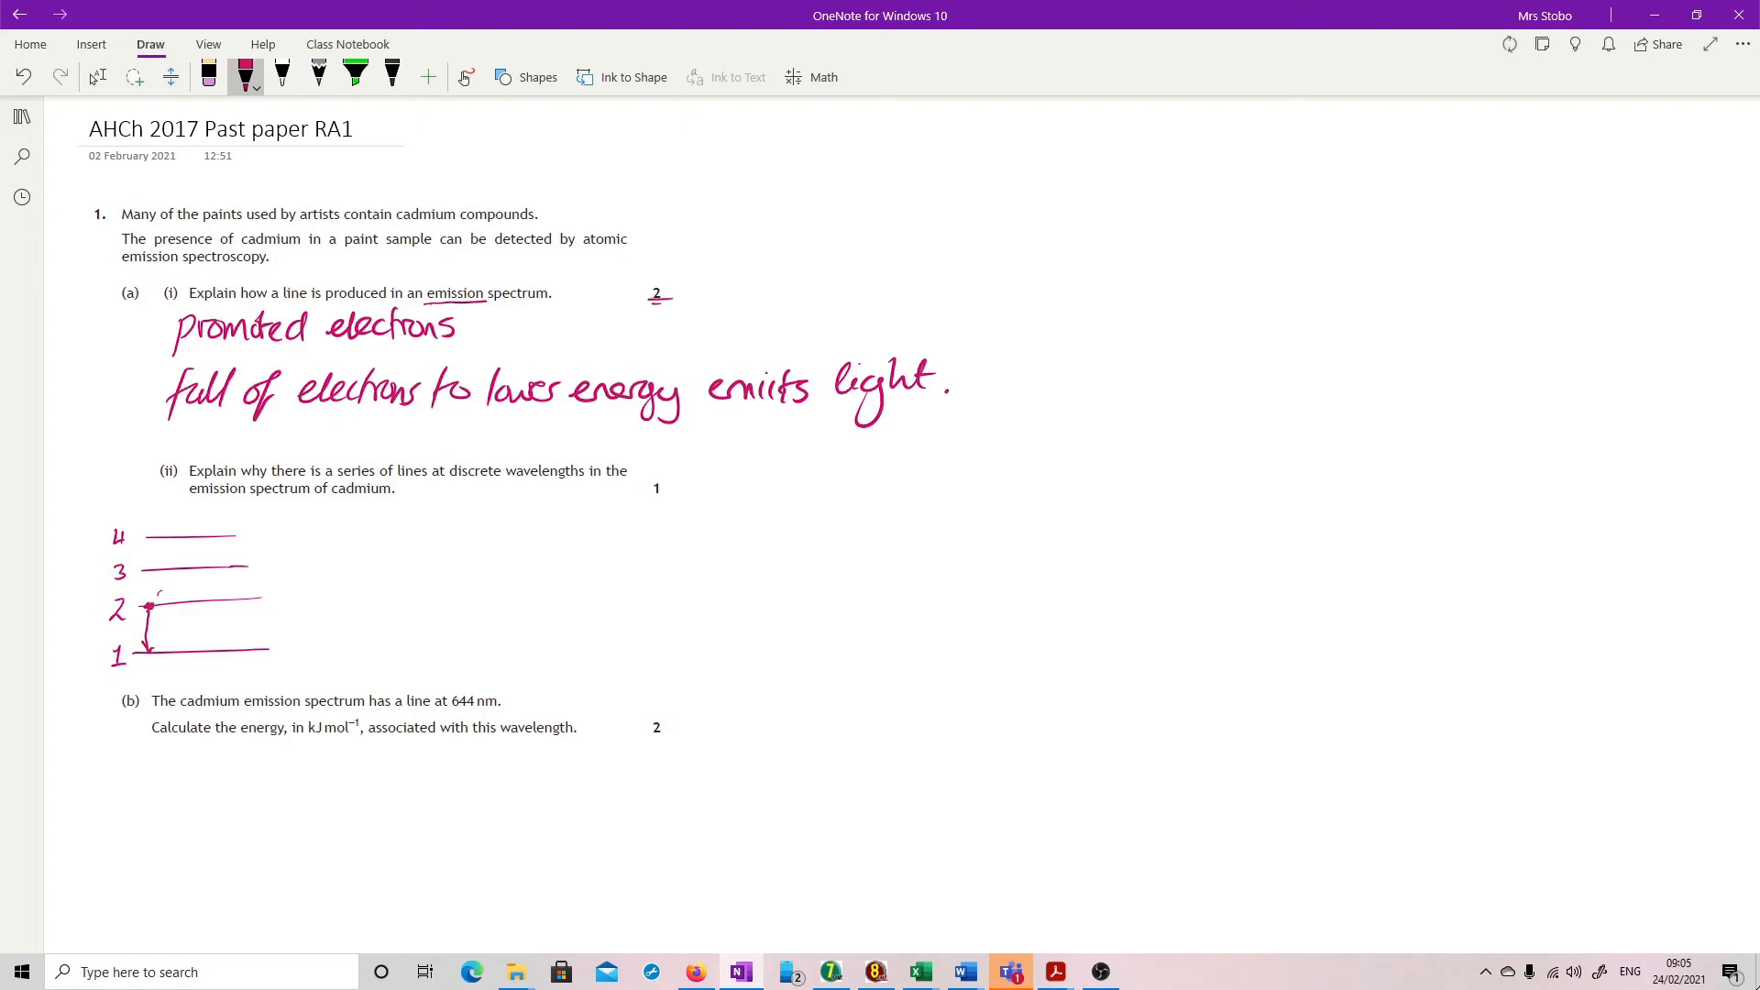
pyautogui.click(165, 568)
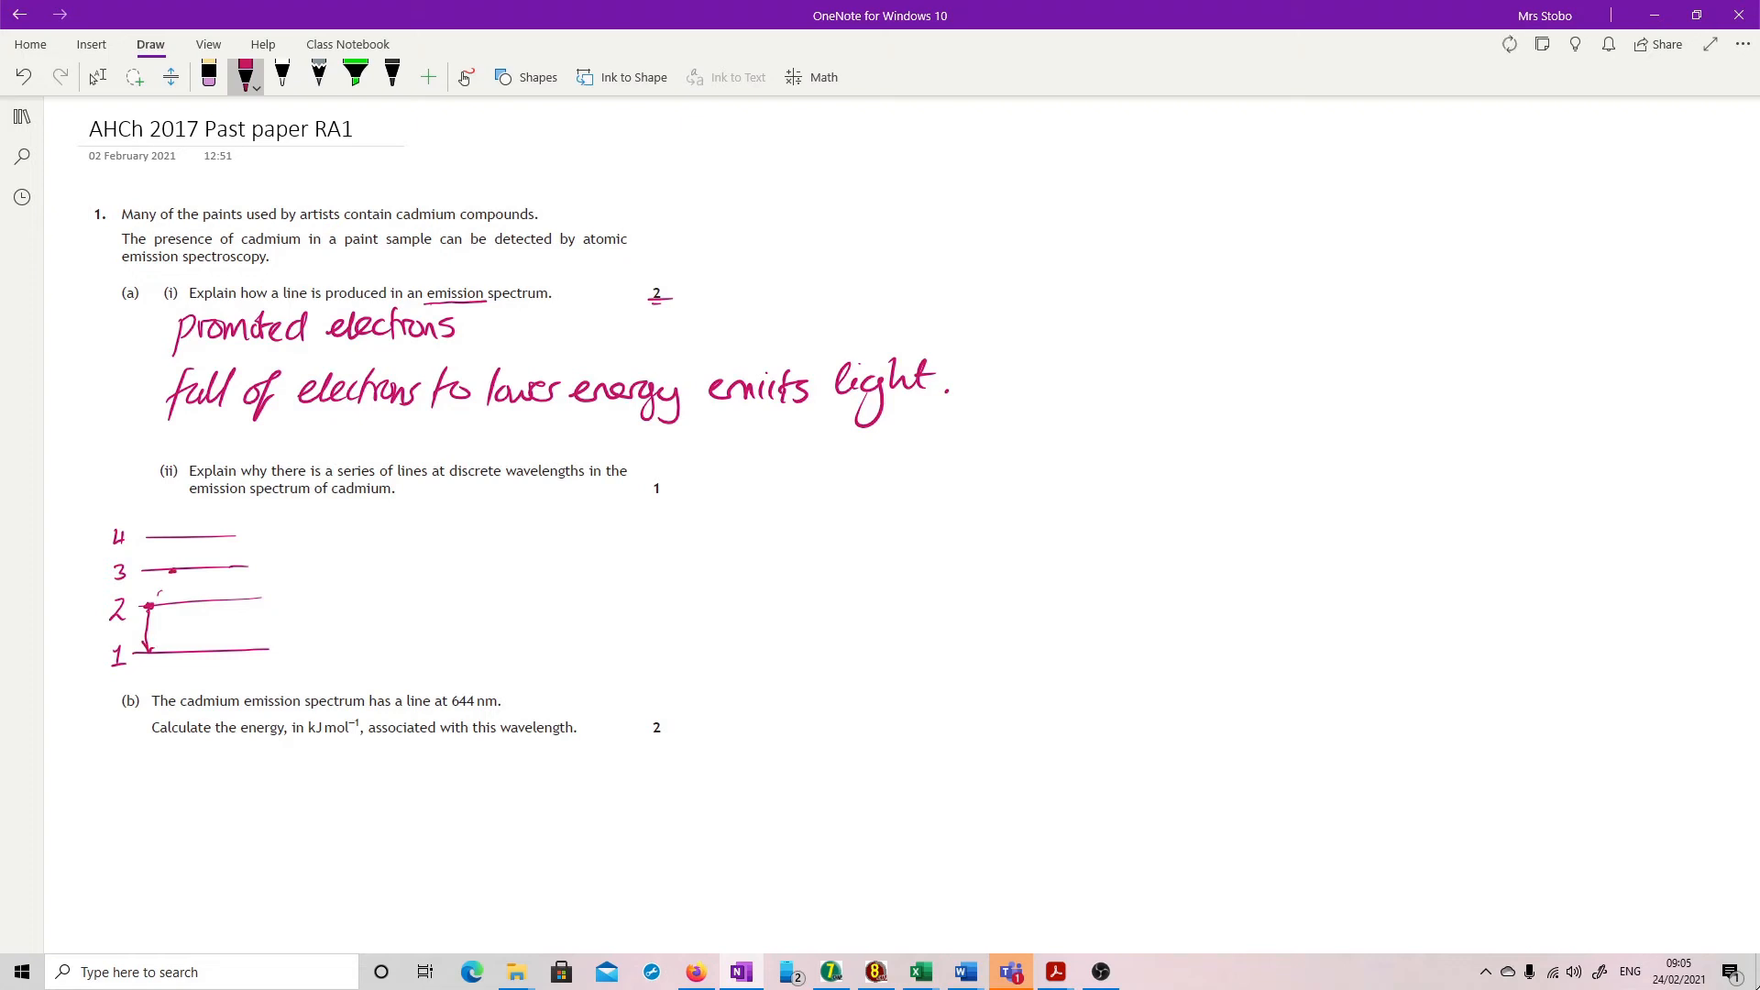
pyautogui.moveTo(179, 572); pyautogui.dragTo(179, 645)
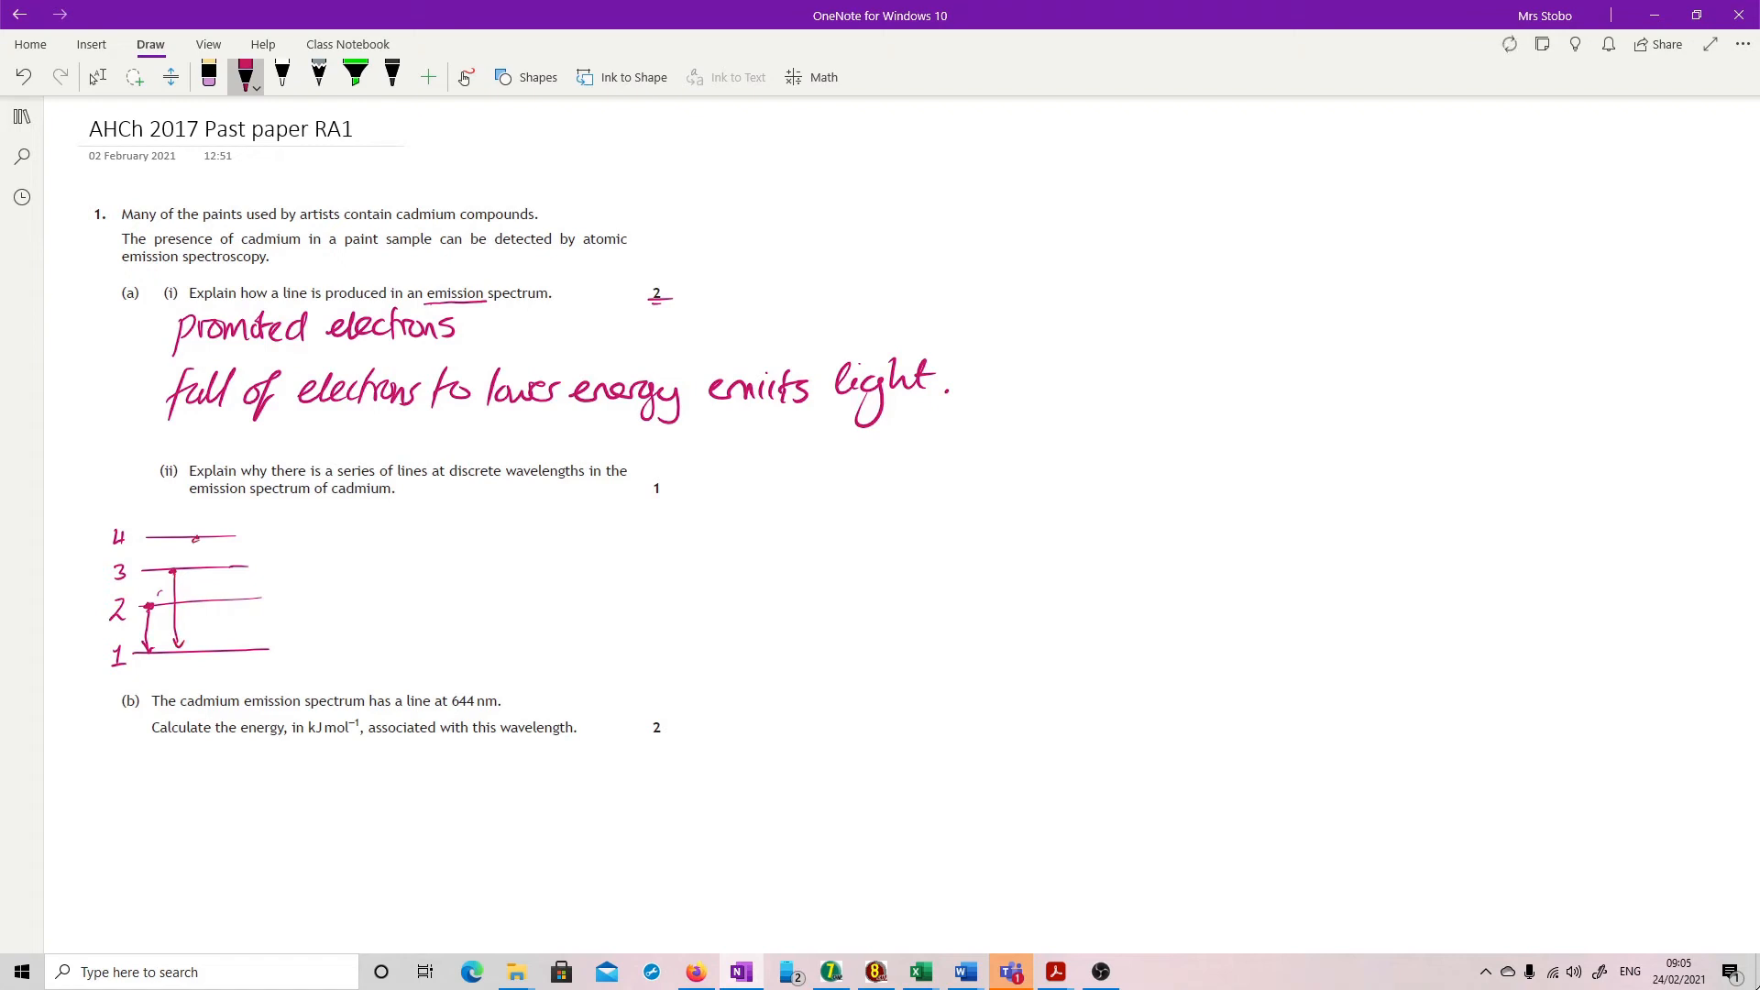
pyautogui.moveTo(197, 539); pyautogui.dragTo(196, 645)
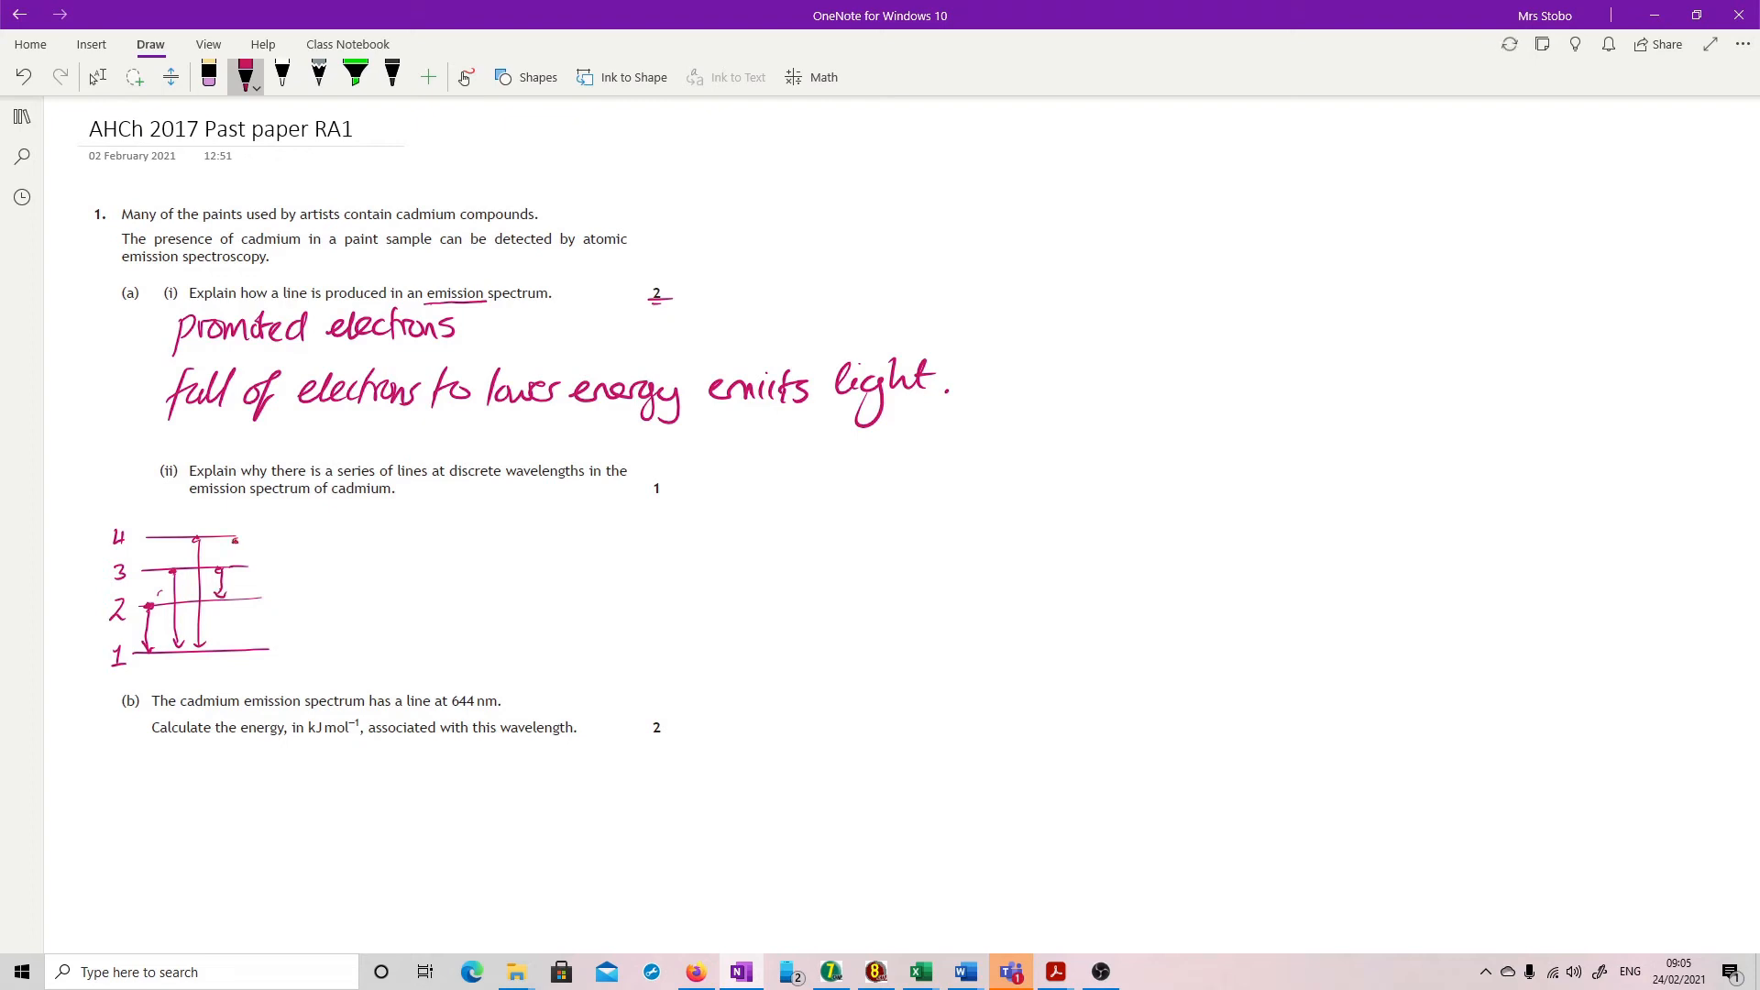
pyautogui.moveTo(238, 536); pyautogui.dragTo(234, 578)
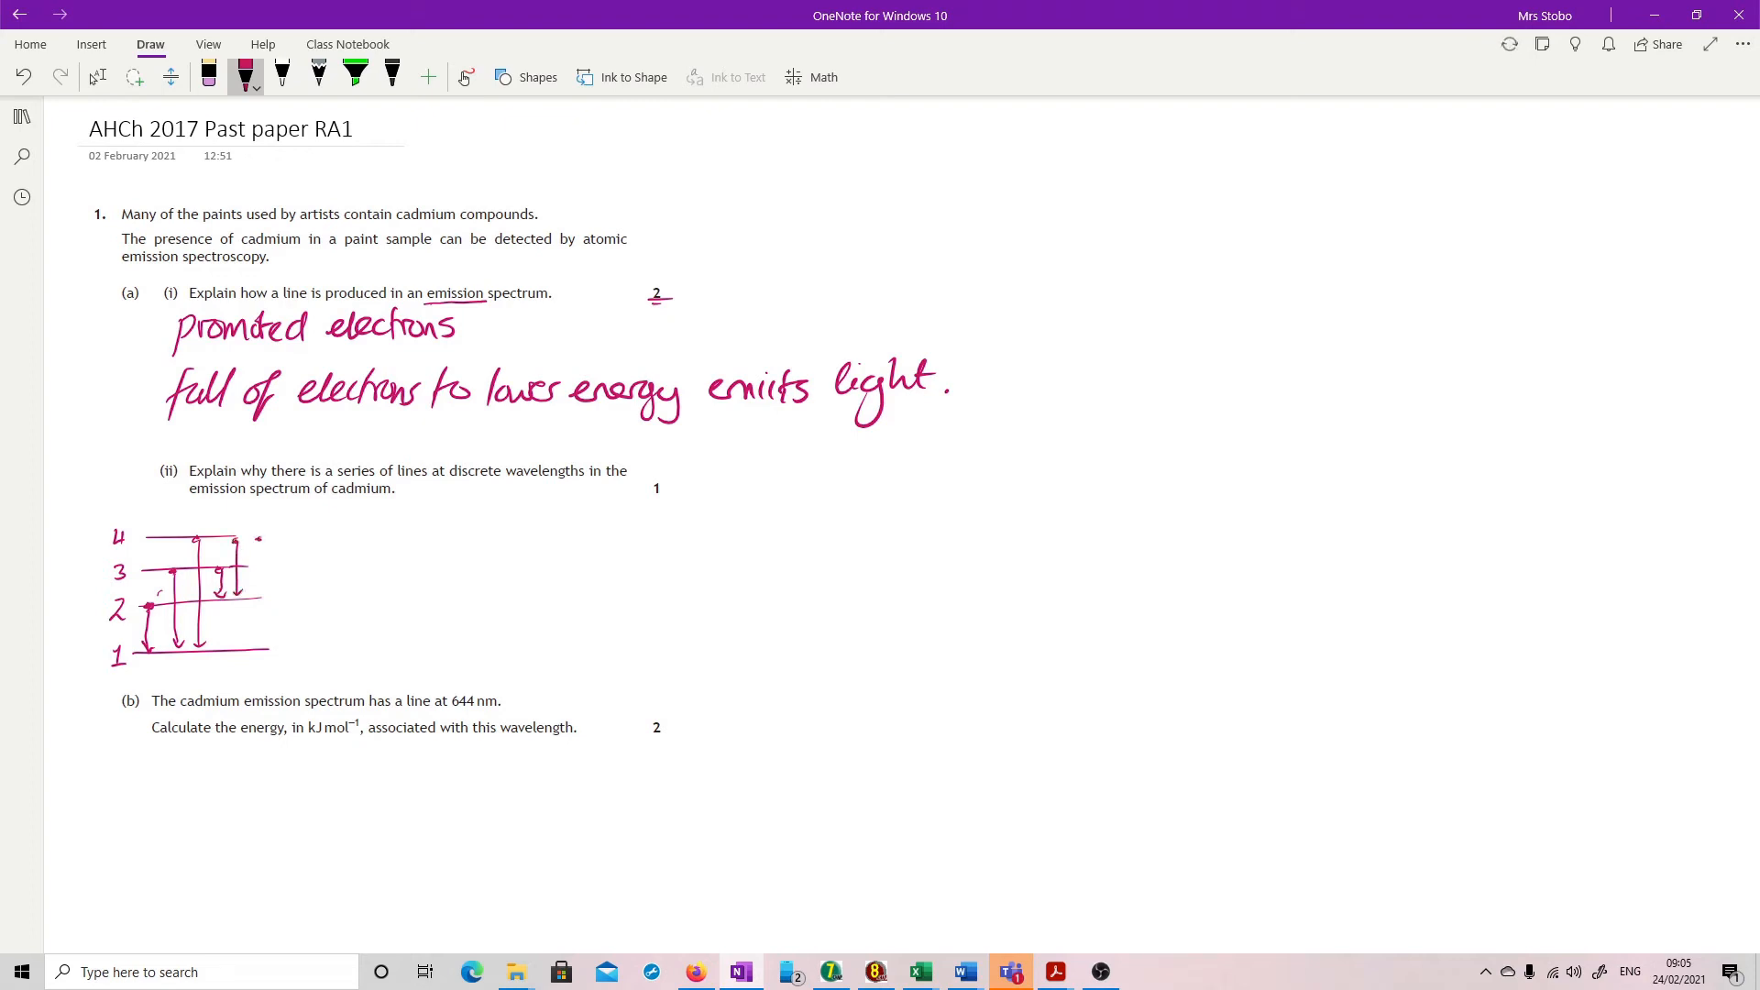
pyautogui.moveTo(256, 536); pyautogui.dragTo(259, 572)
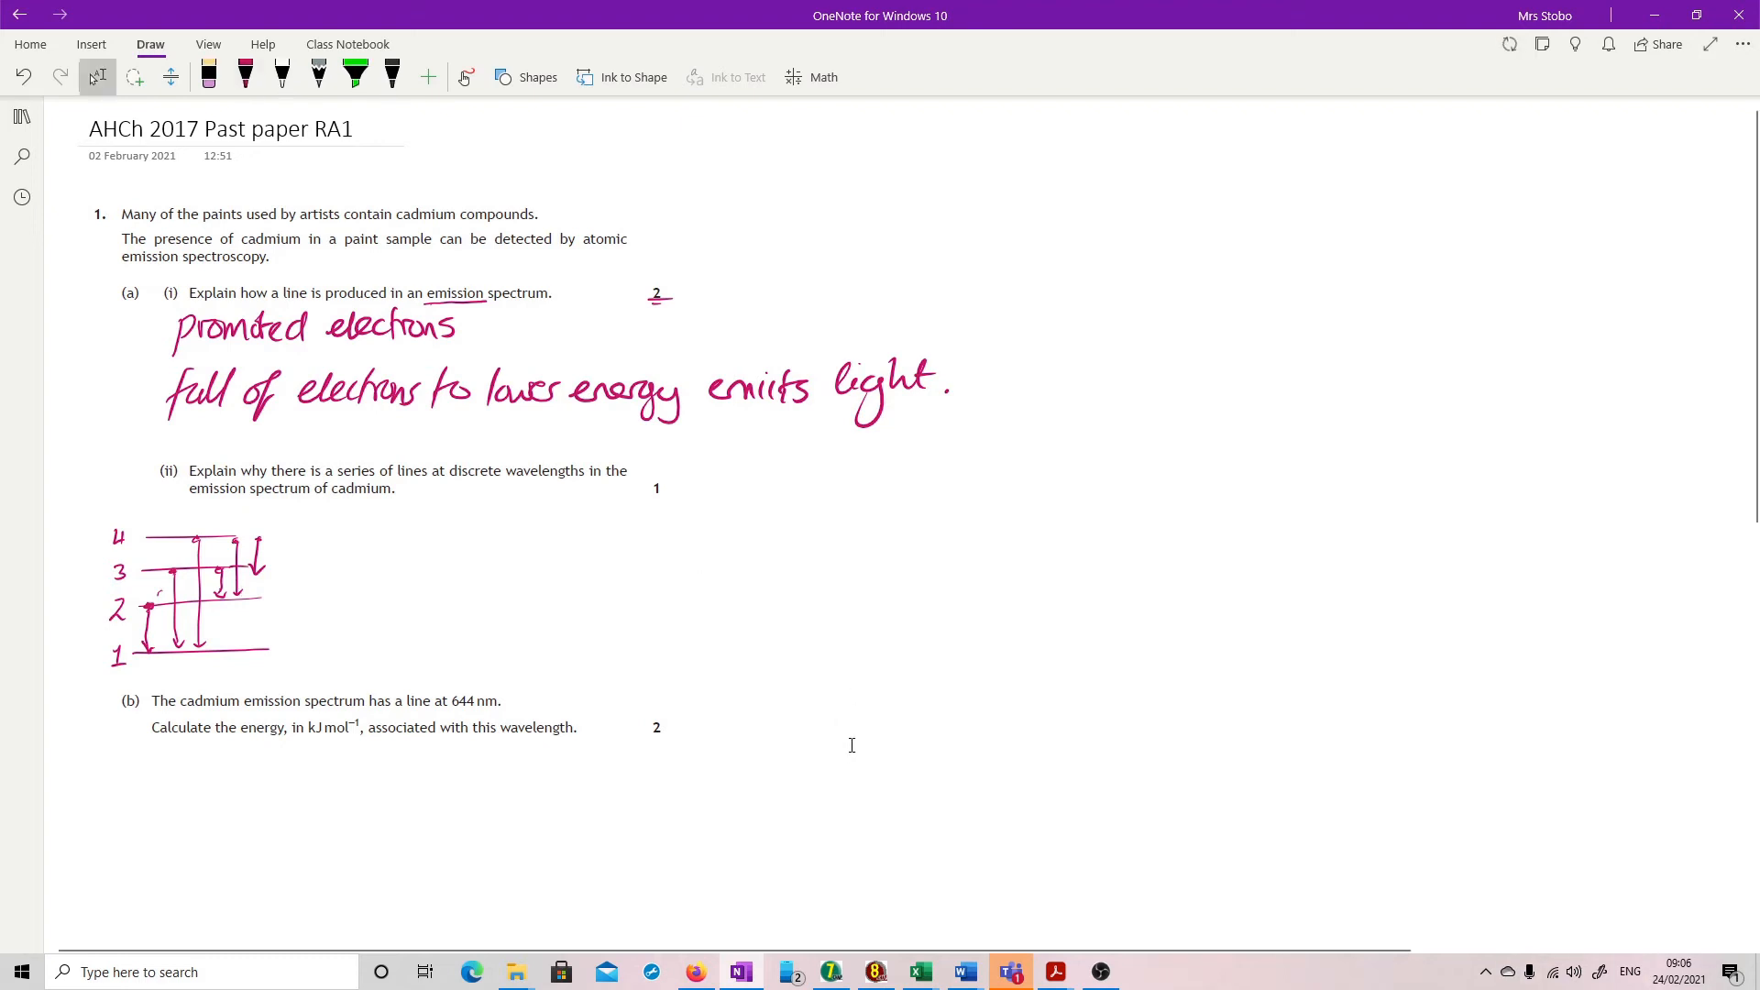
# Scroll down and handwrite the equation E = Lhc/λ under part (b).
pyautogui.scroll(-3)
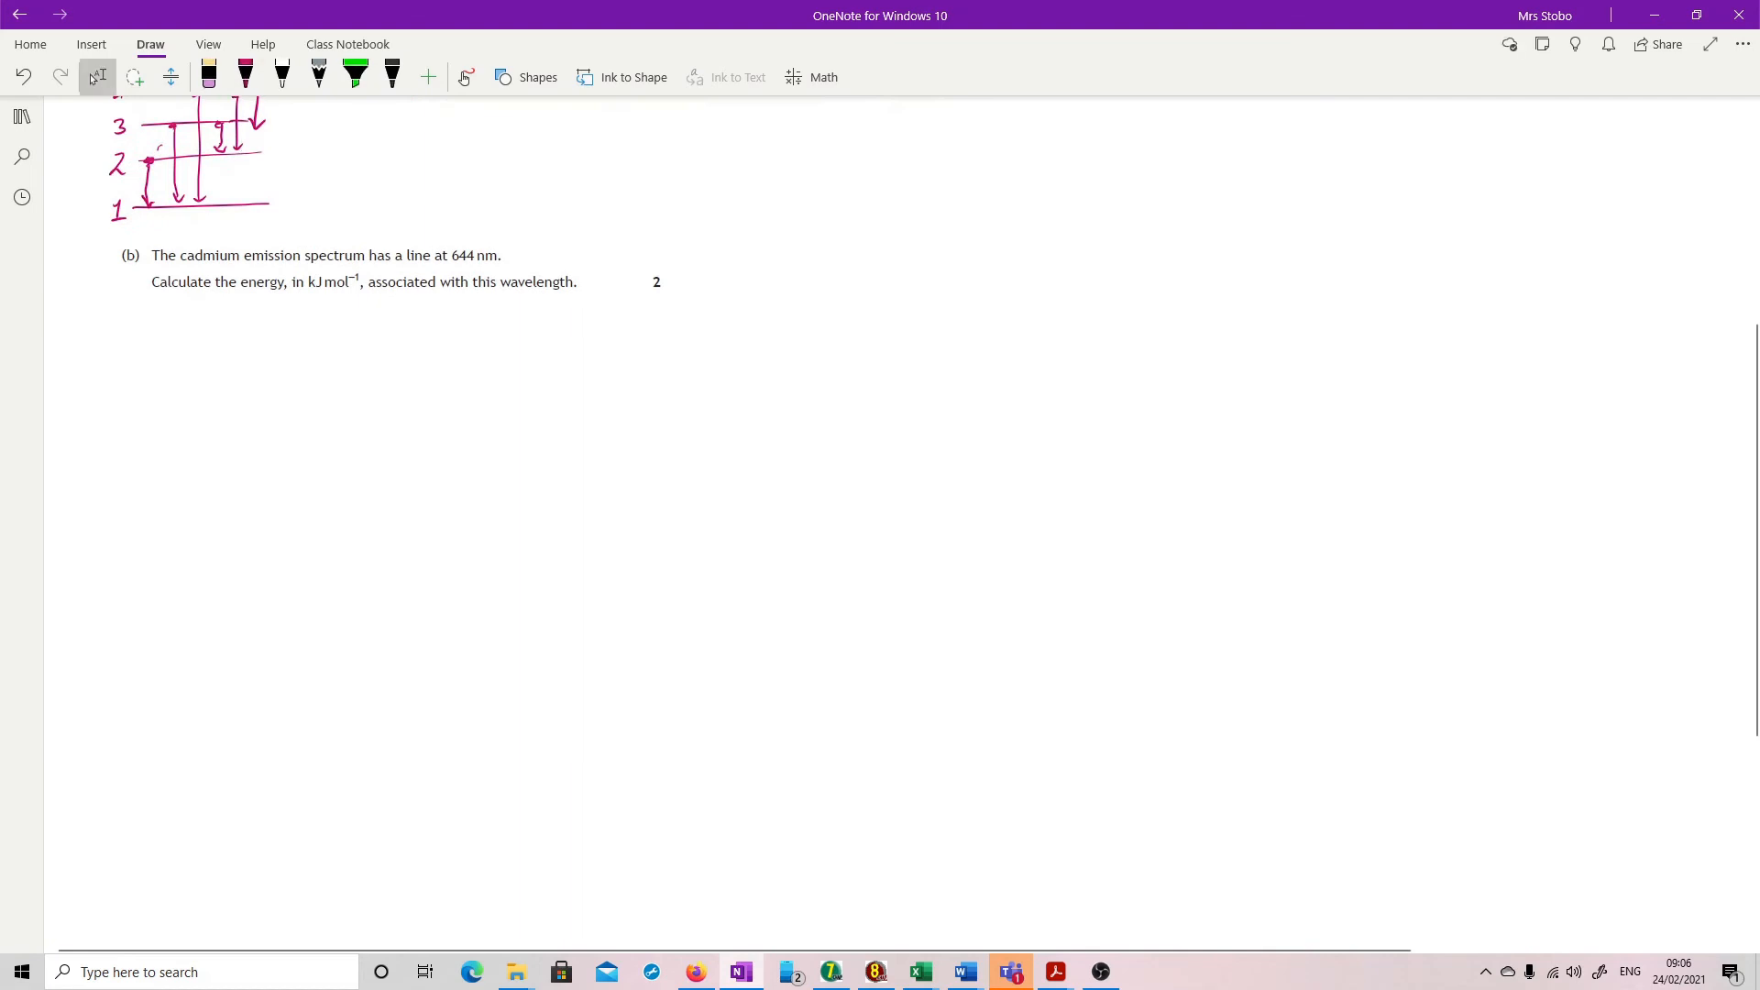
pyautogui.moveTo(210, 322); pyautogui.dragTo(238, 318)
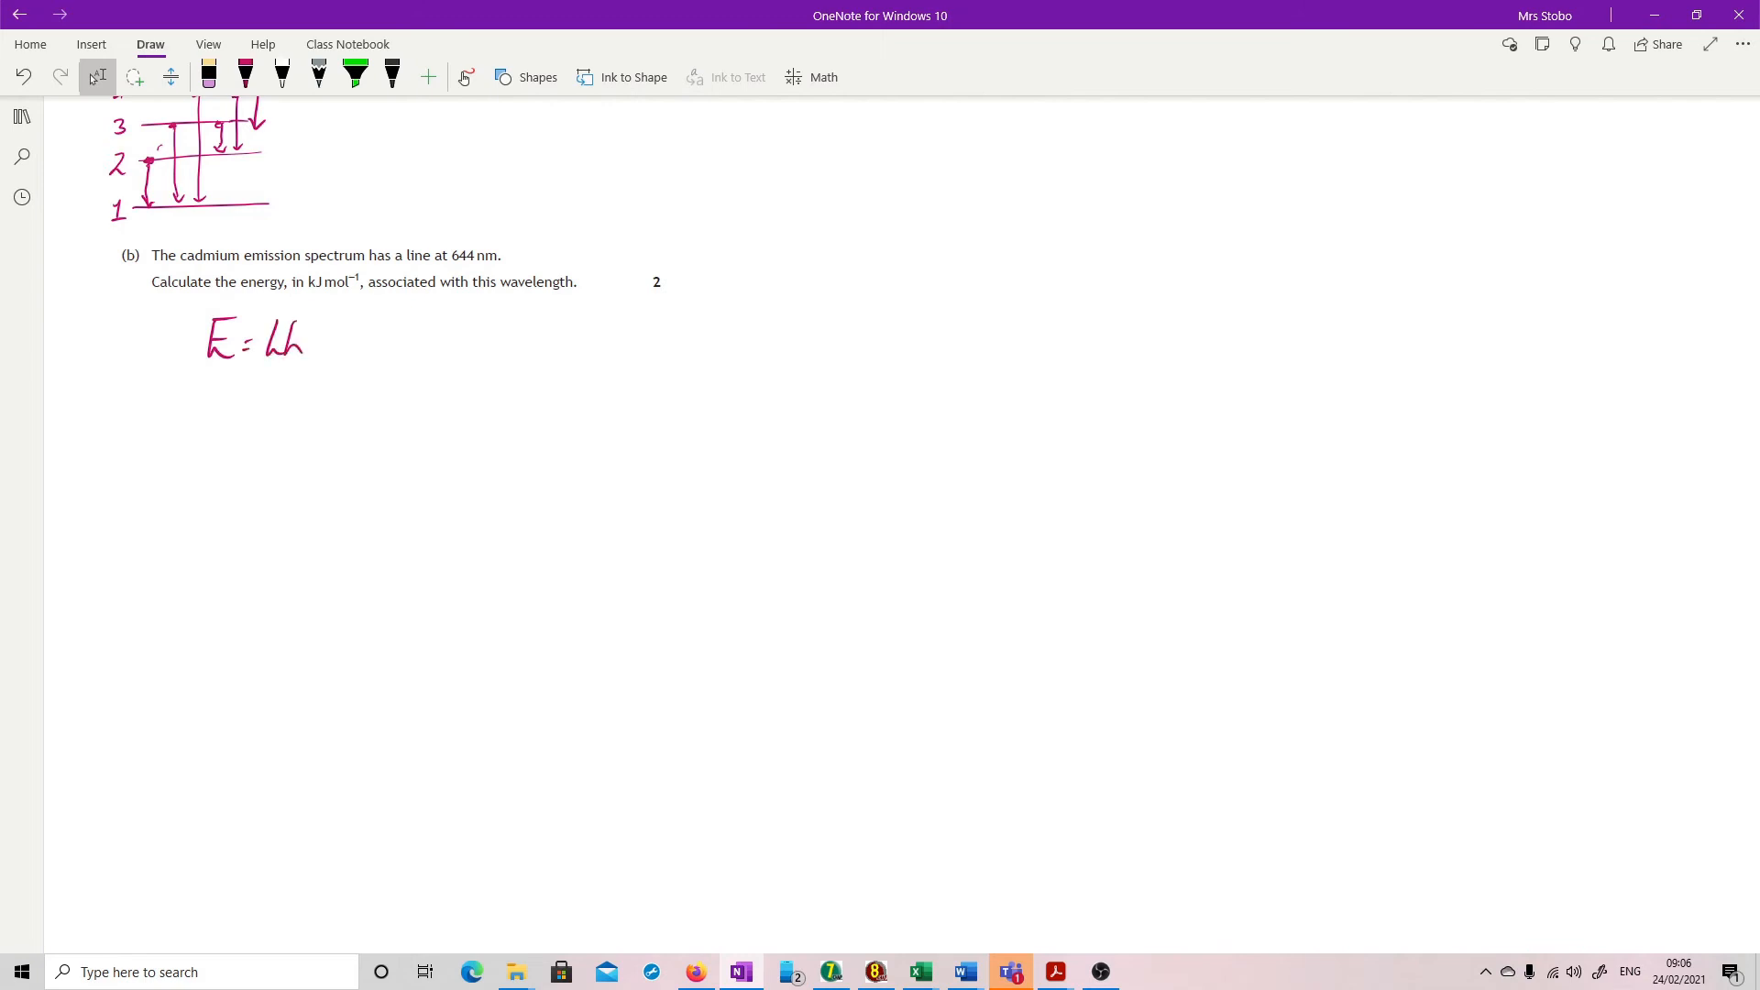
pyautogui.moveTo(304, 342); pyautogui.dragTo(320, 393)
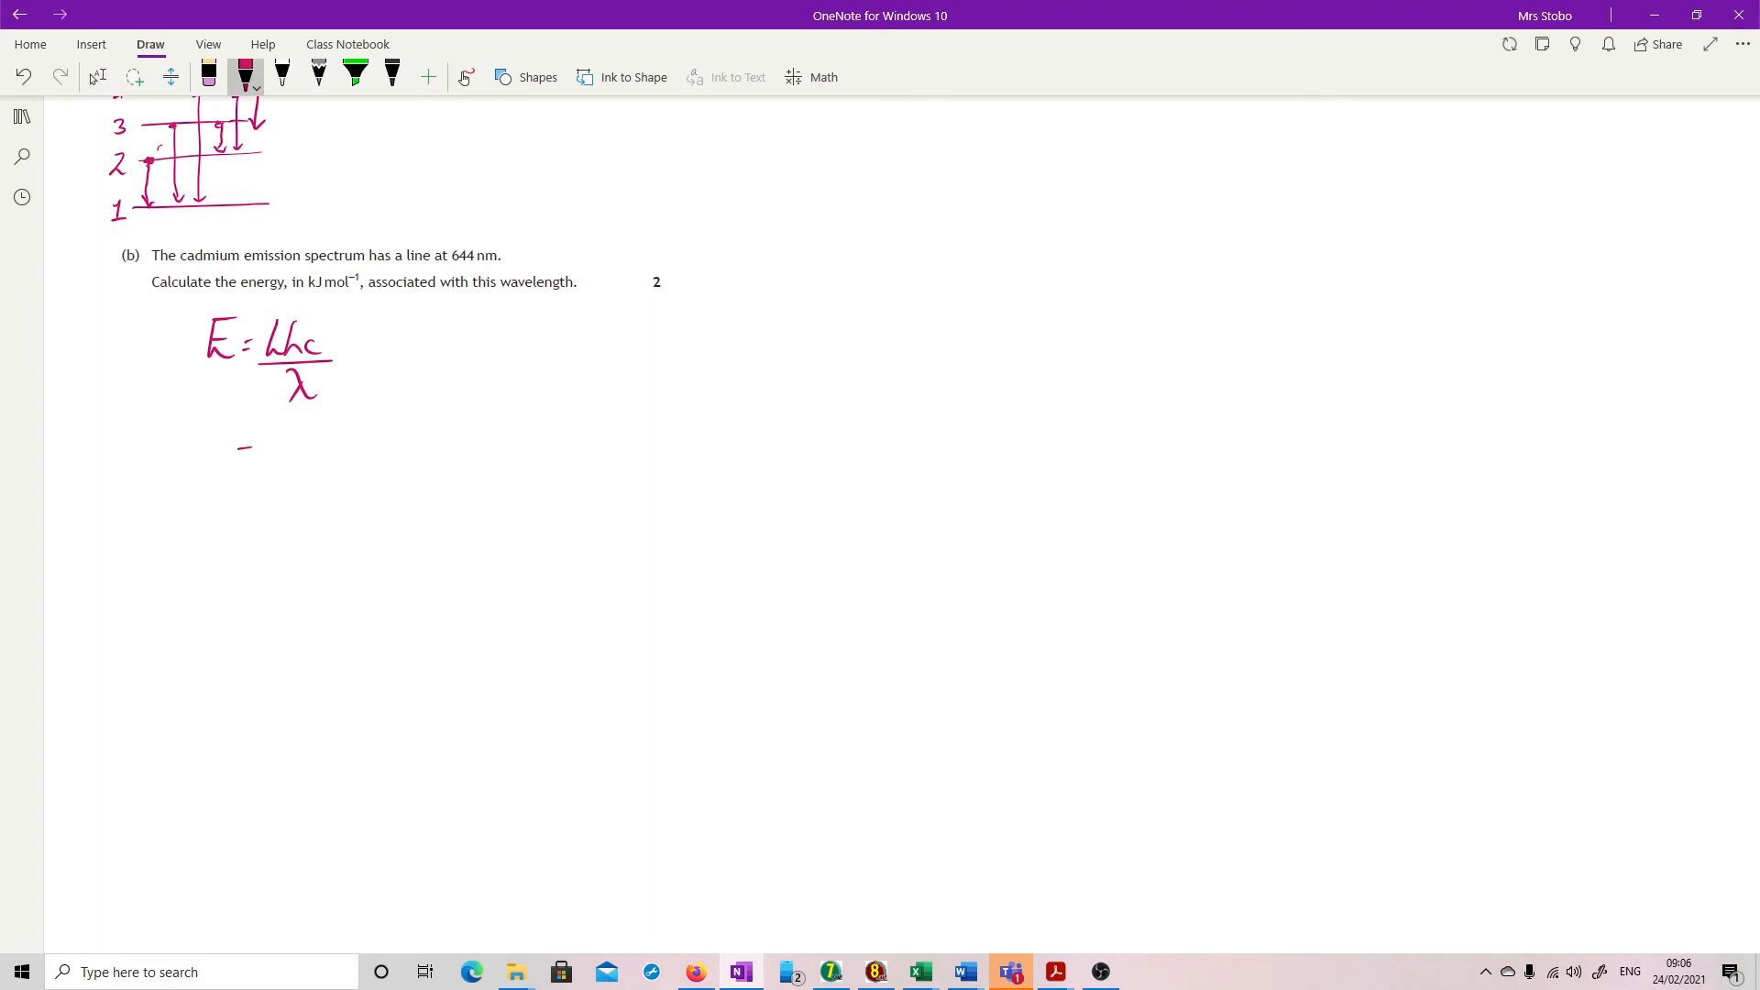
# Substitute 6.02×10²³ × 6.63×10⁻³⁴ × 3×10⁸ over 644×10⁻⁹, underlining nm.
pyautogui.moveTo(236, 449); pyautogui.dragTo(336, 449)
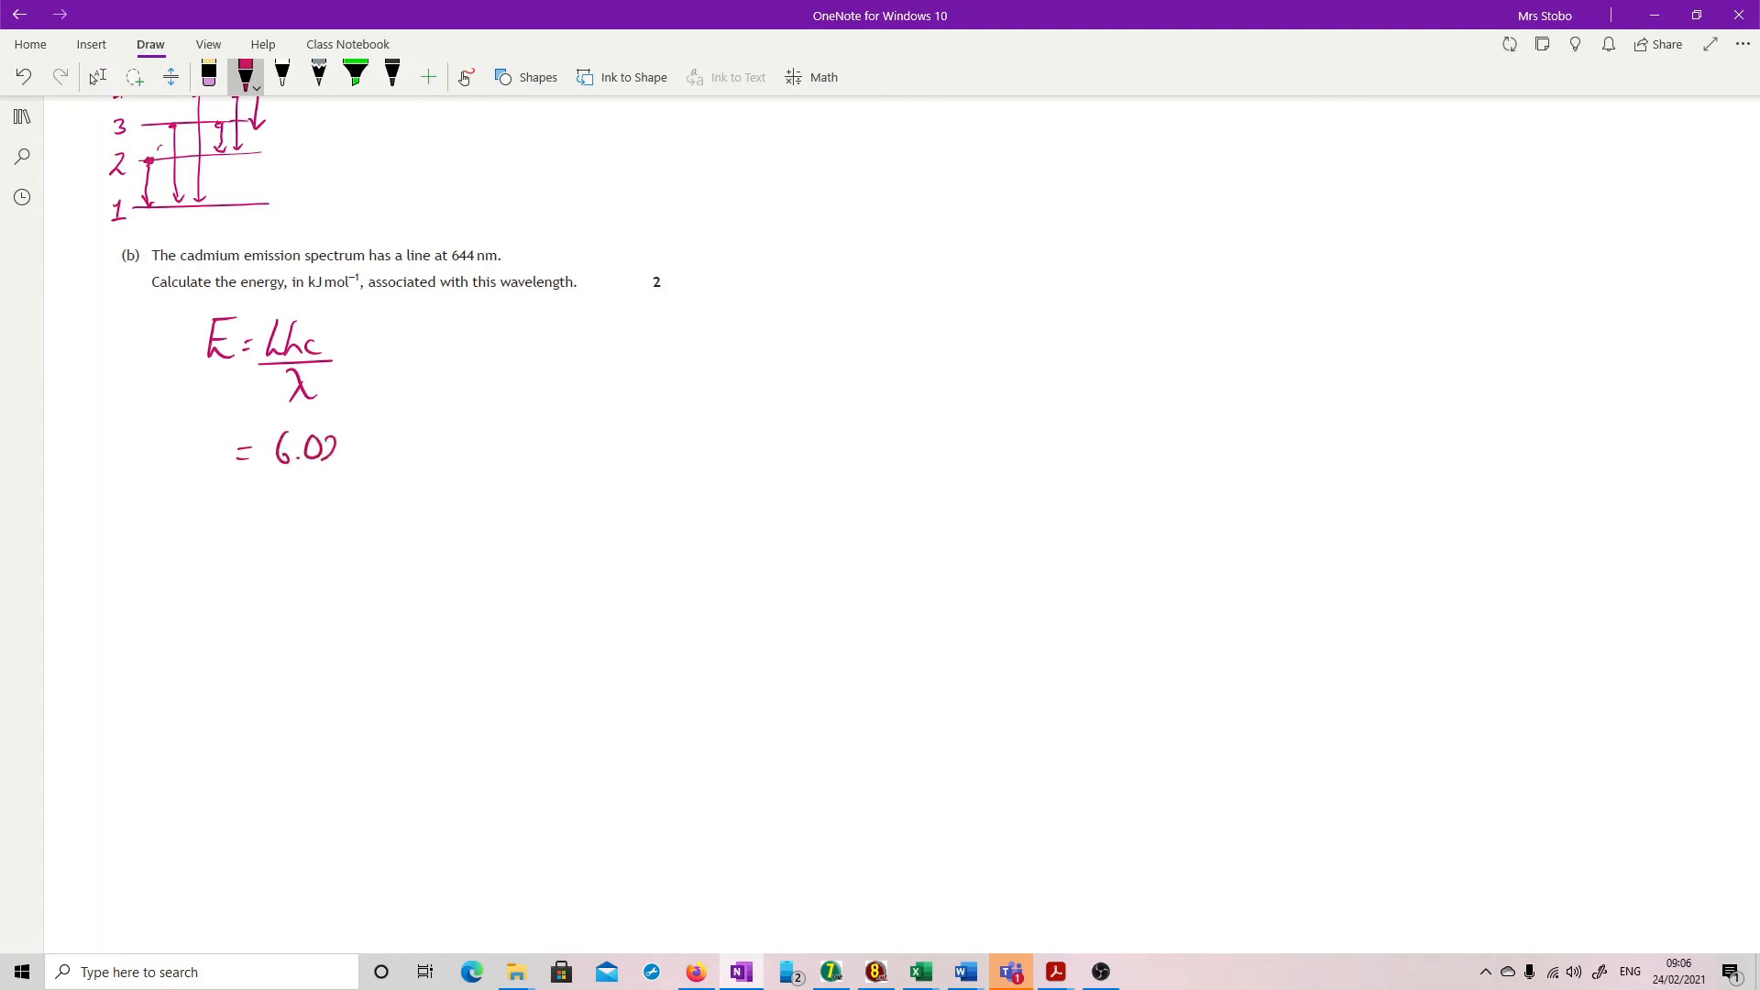
pyautogui.moveTo(342, 449); pyautogui.dragTo(404, 449)
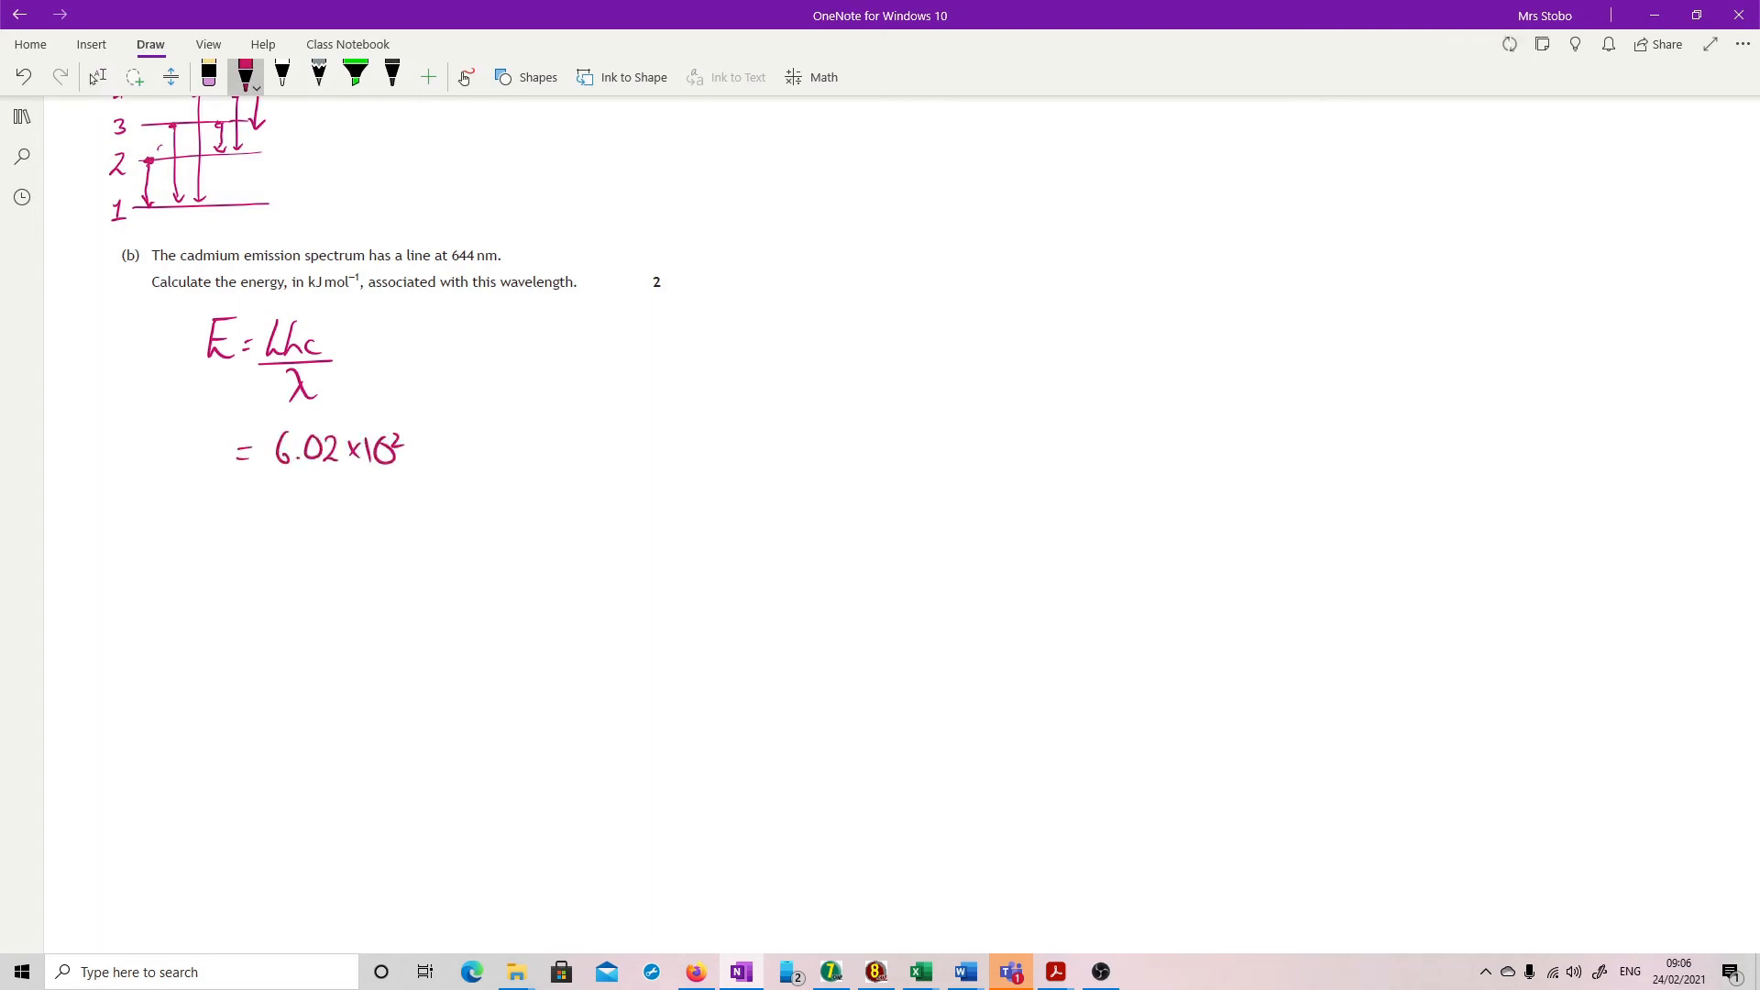
pyautogui.moveTo(415, 449); pyautogui.dragTo(494, 449)
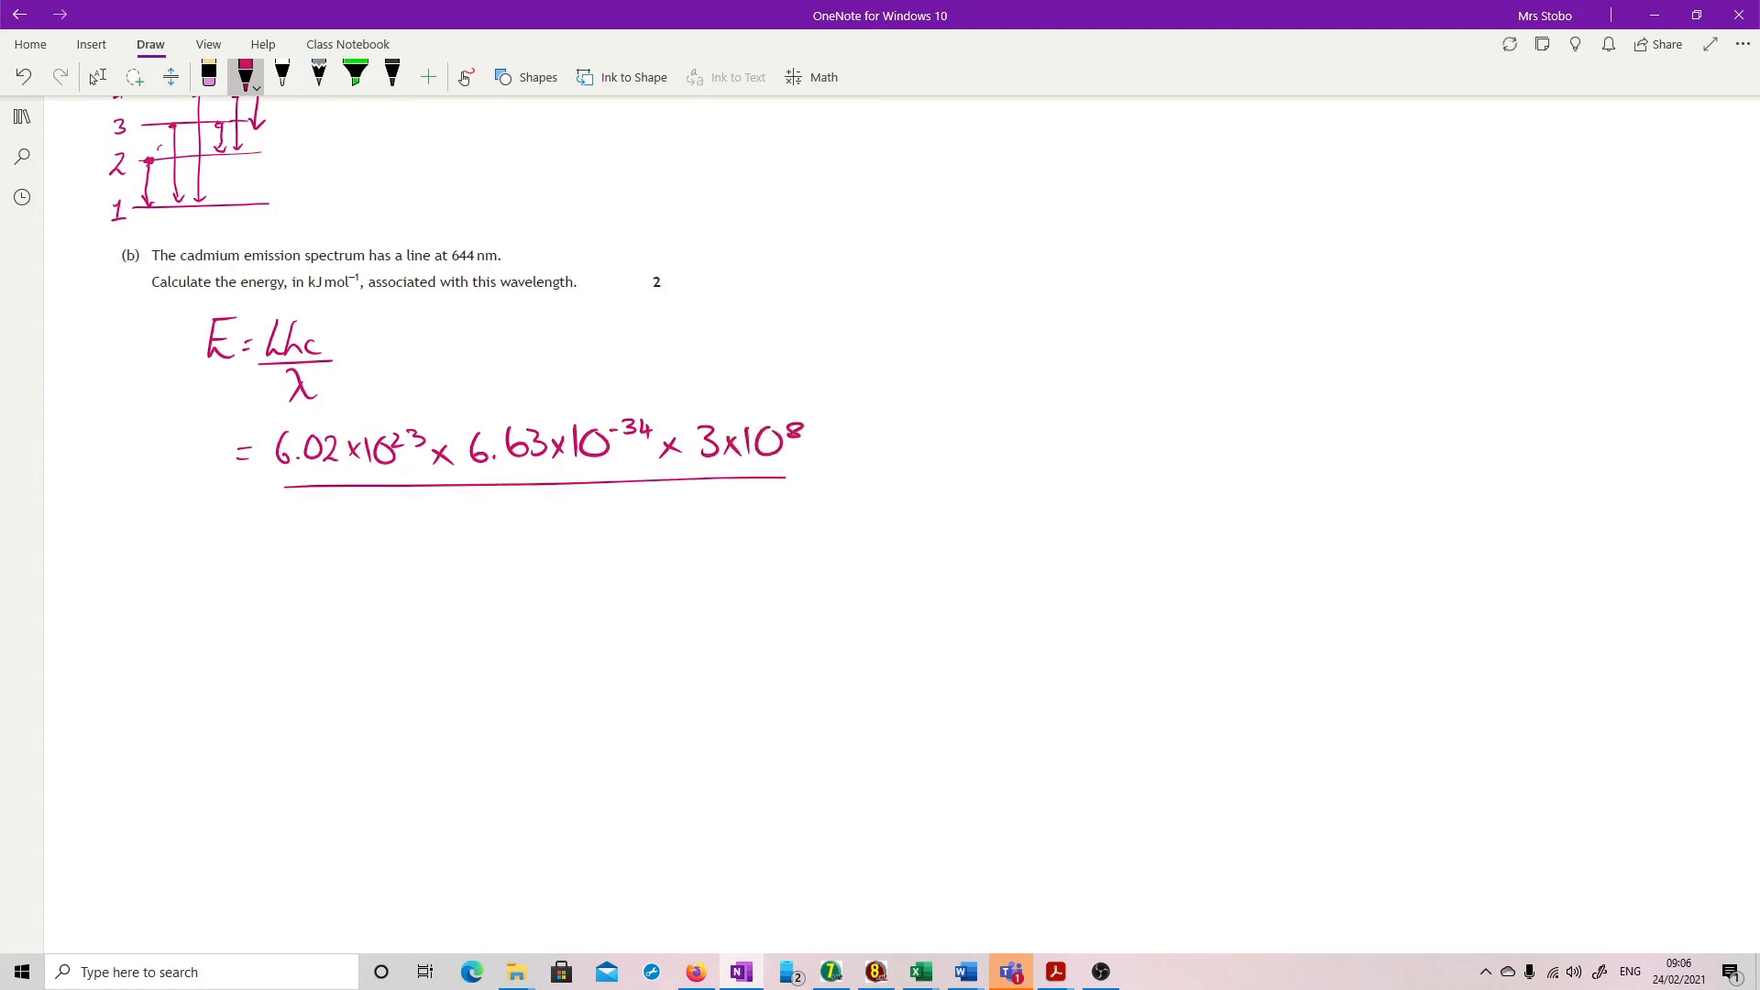
pyautogui.moveTo(405, 510); pyautogui.dragTo(471, 510)
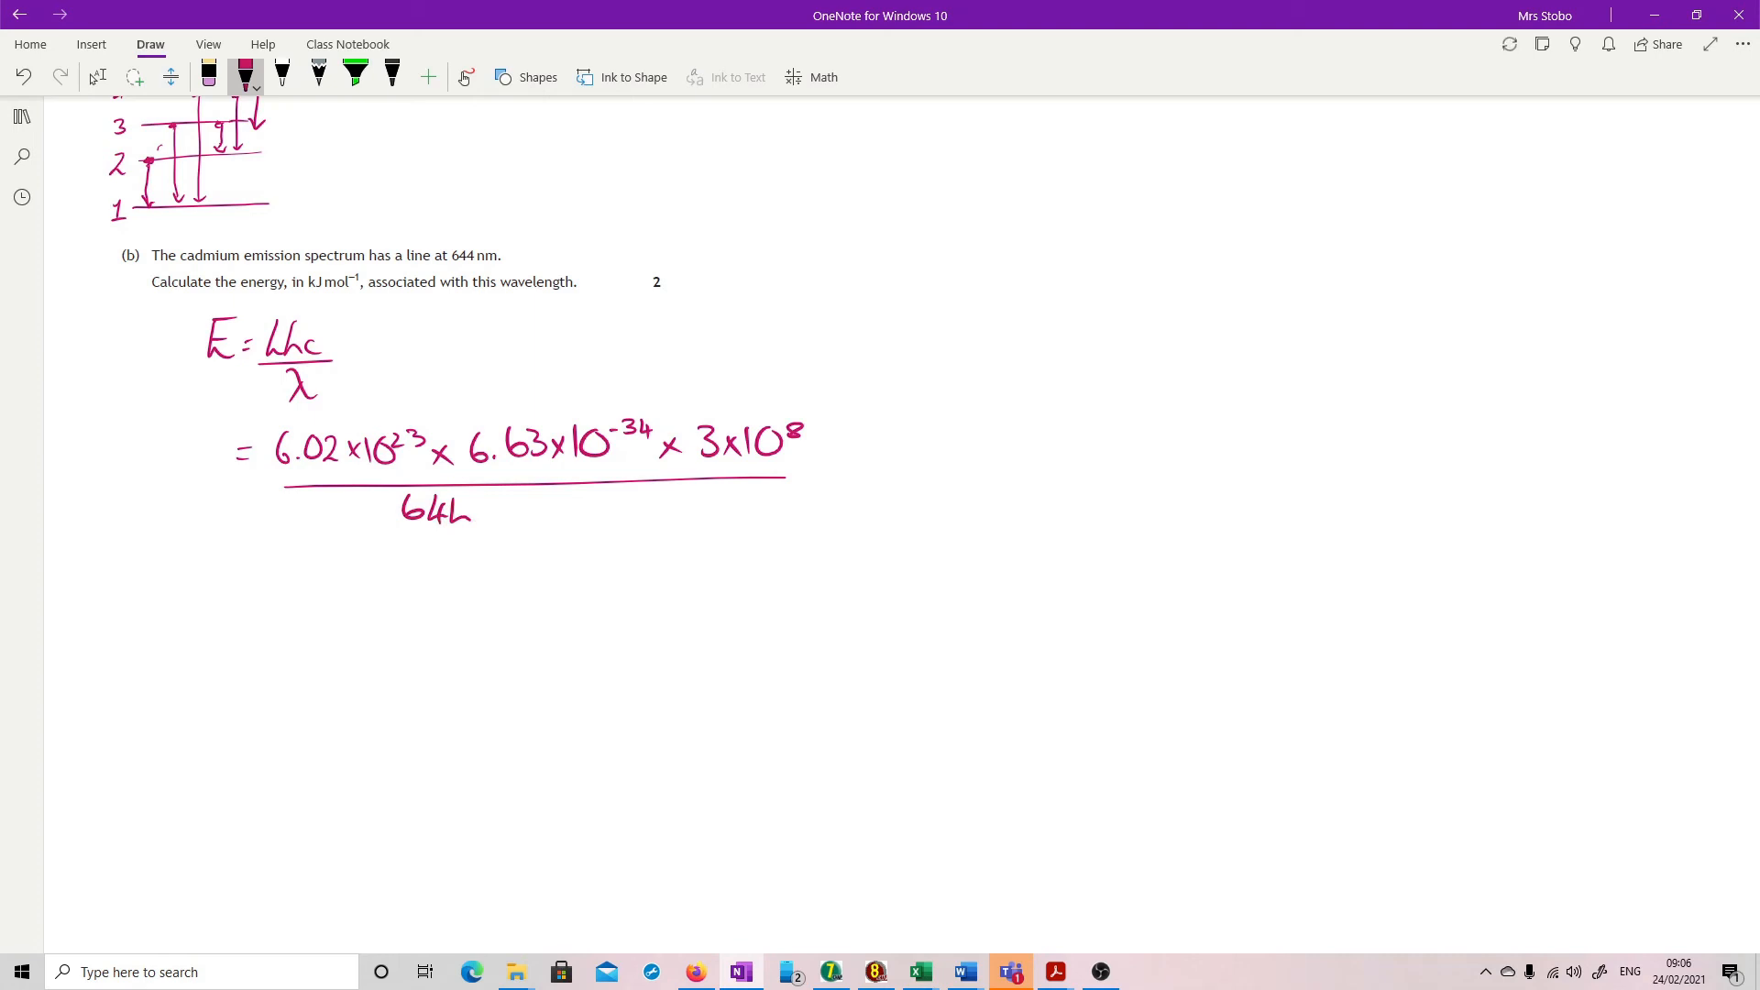
pyautogui.moveTo(461, 510); pyautogui.dragTo(471, 499)
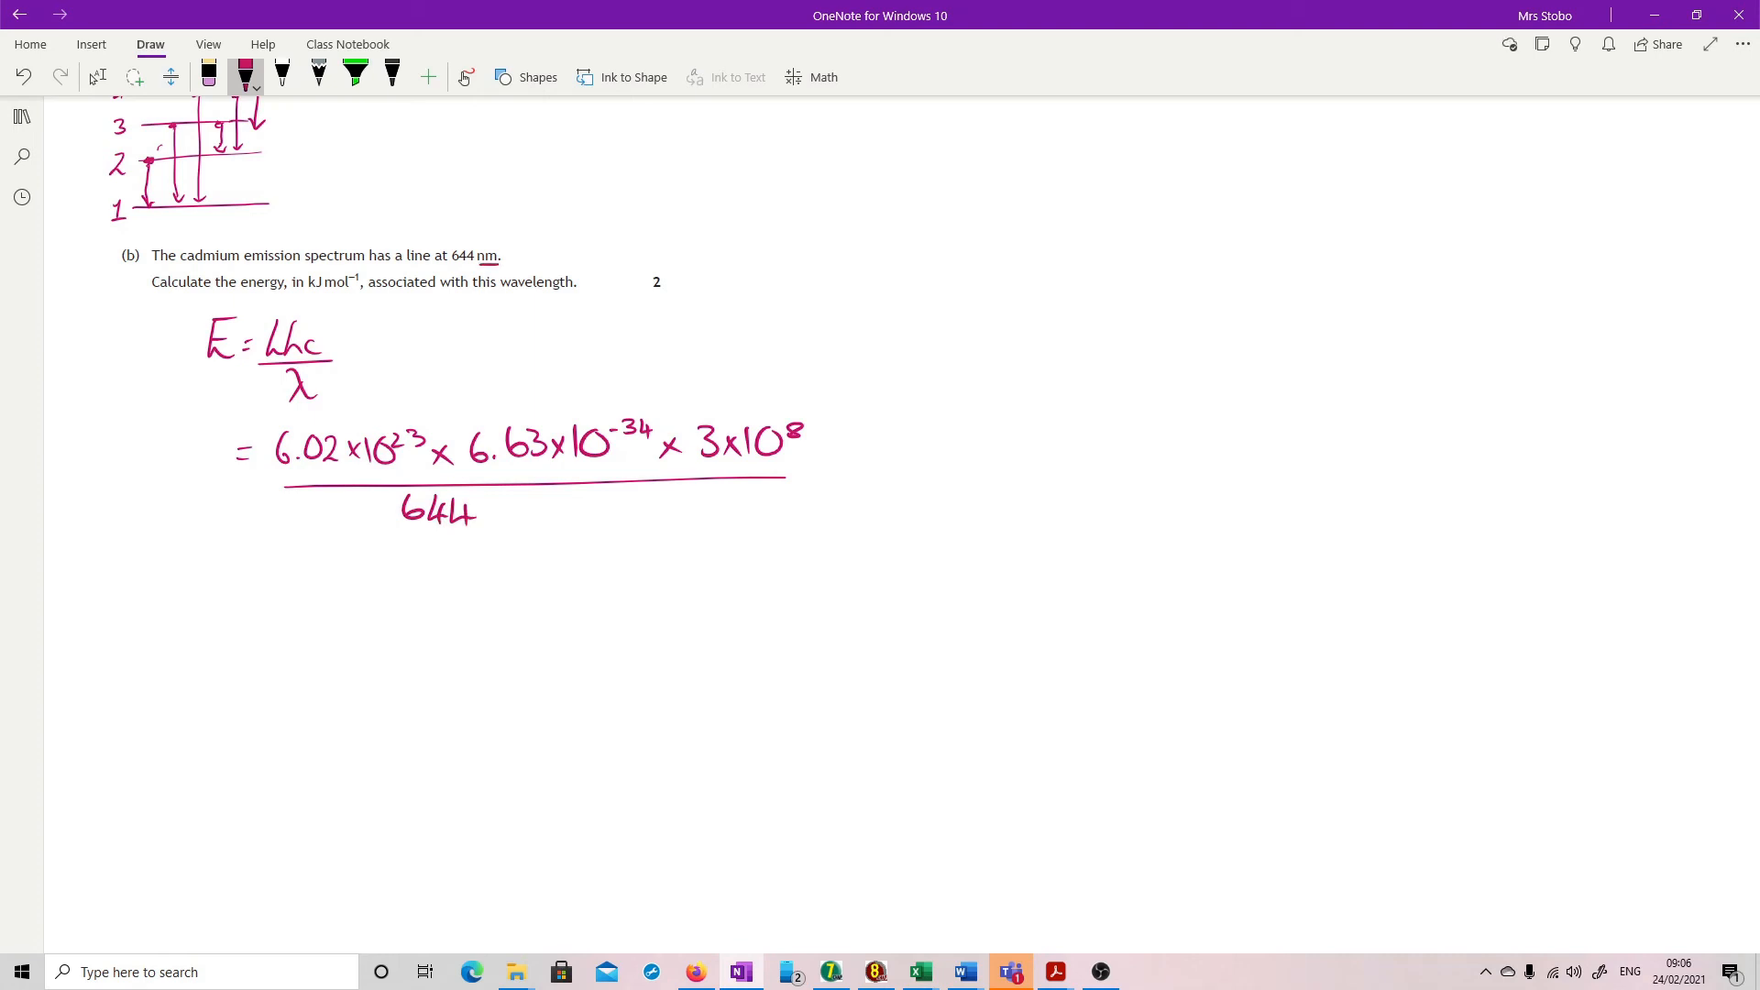
pyautogui.moveTo(754, 375); pyautogui.dragTo(754, 410)
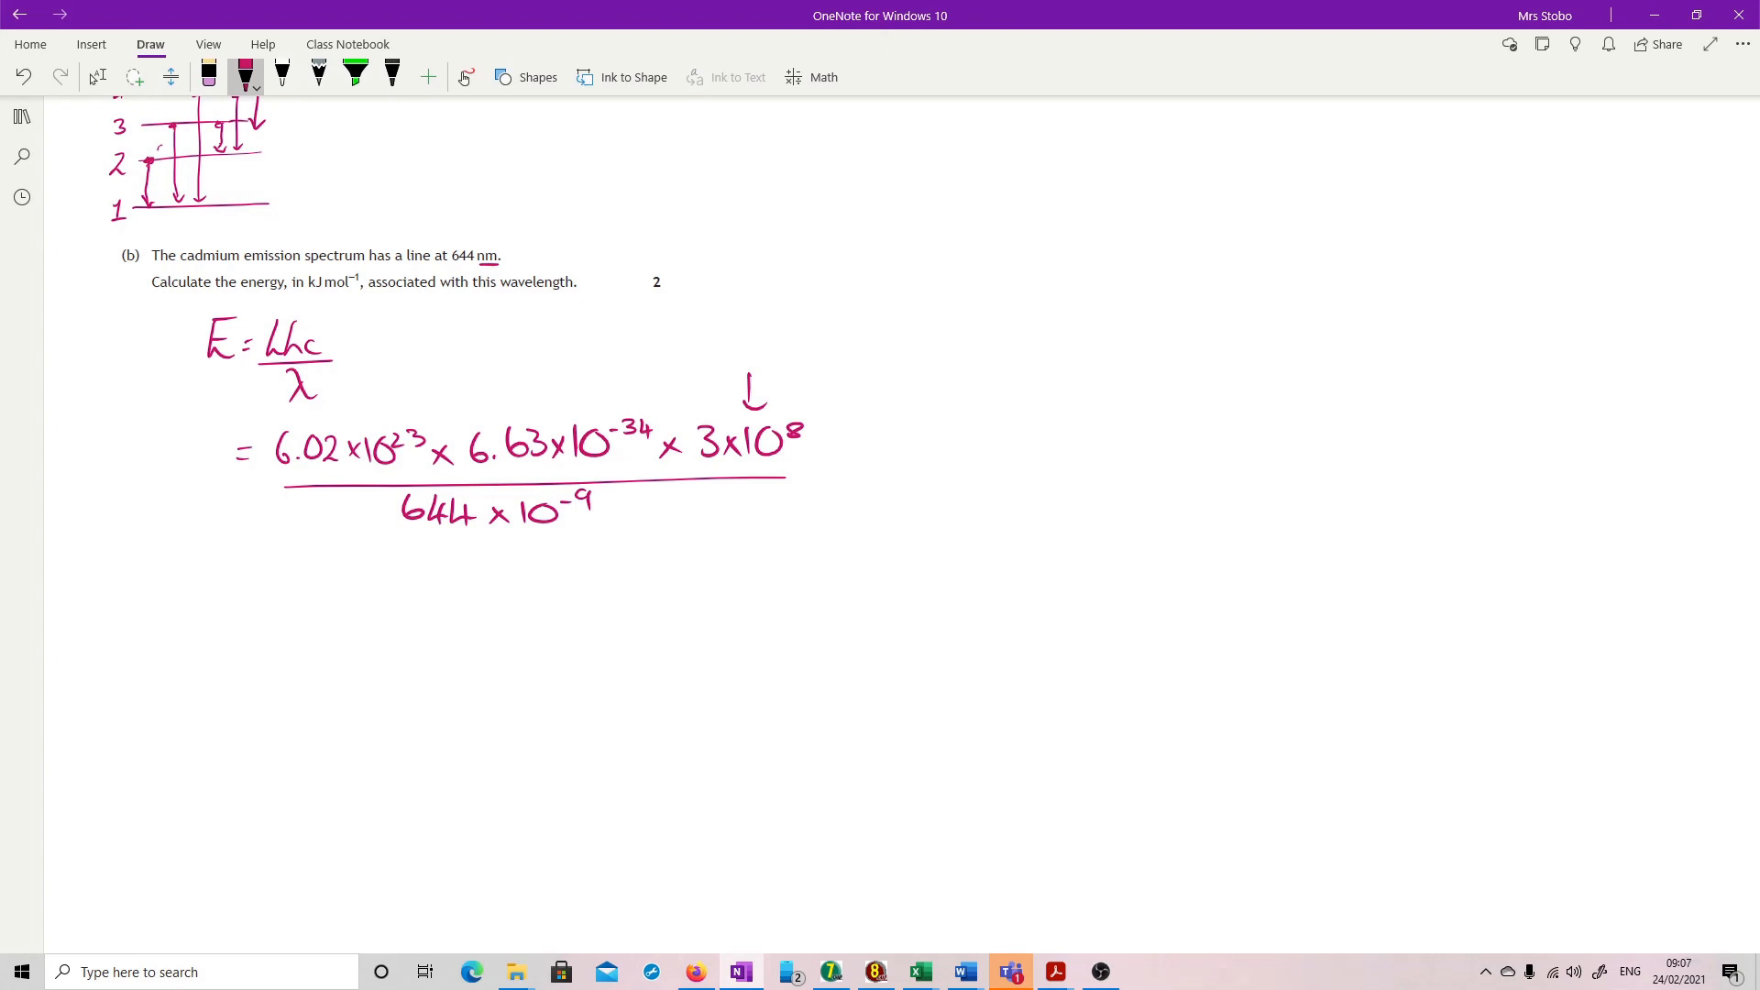
# Write '= 185923 J' and underline kJ in the question.
pyautogui.moveTo(232, 611); pyautogui.dragTo(256, 600)
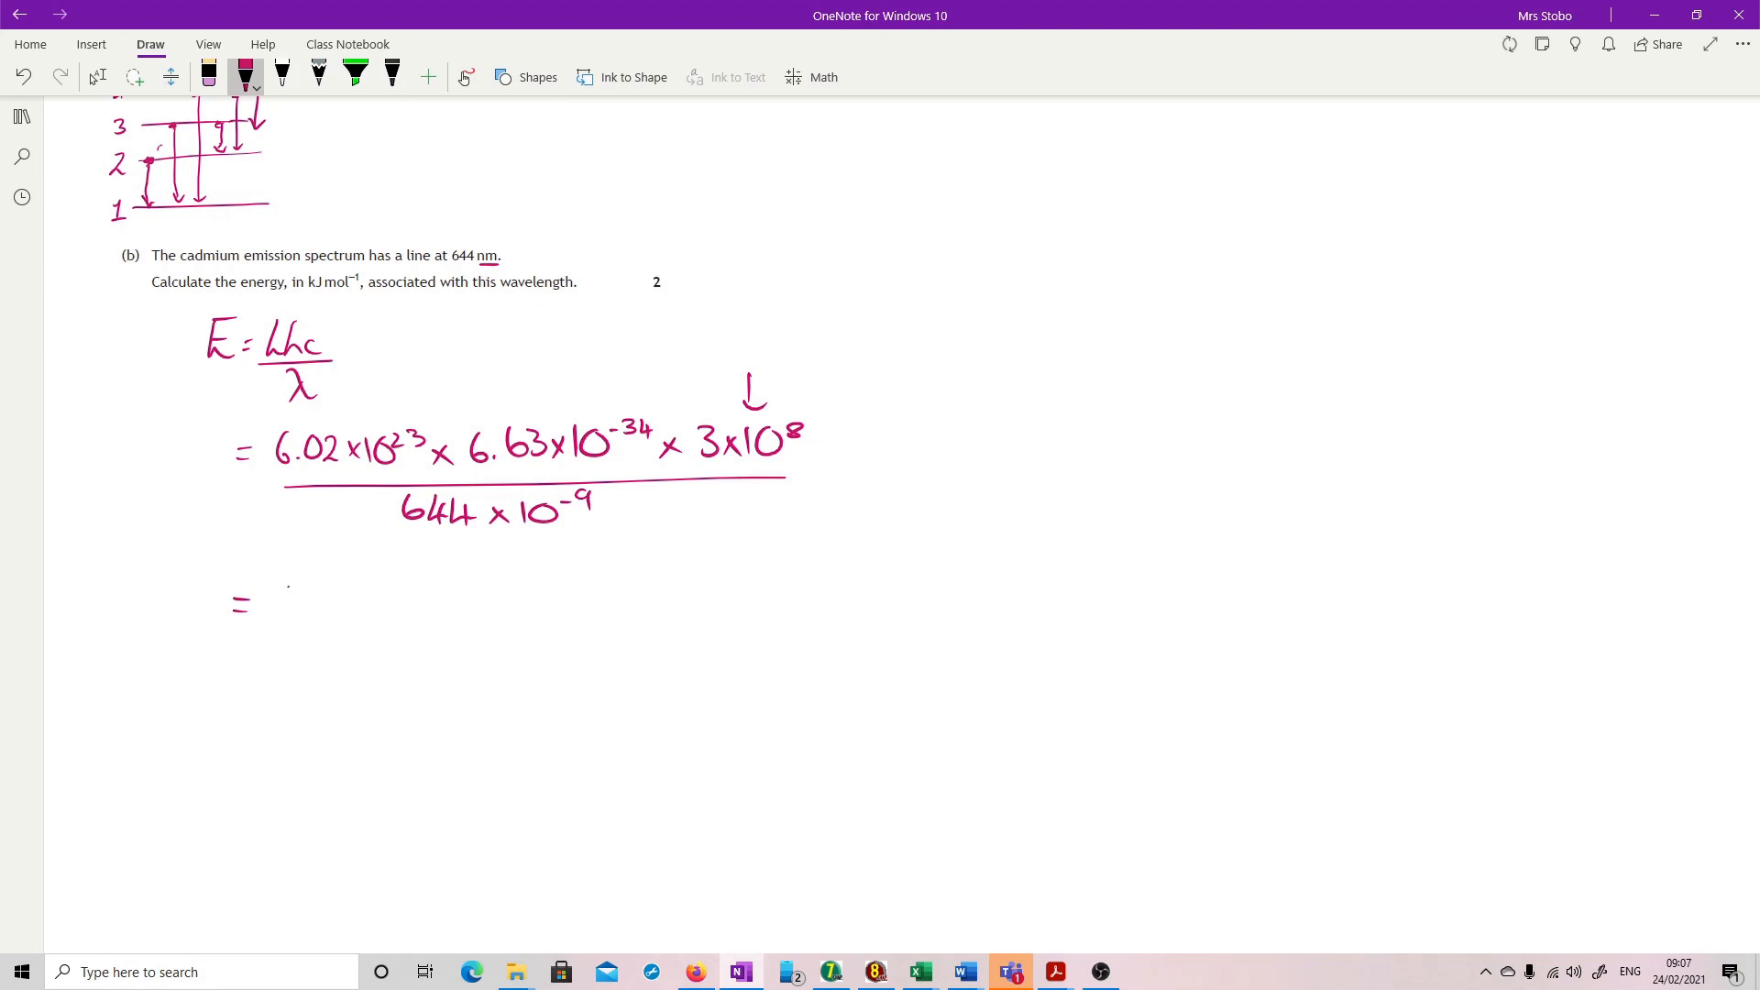
pyautogui.moveTo(281, 600); pyautogui.dragTo(326, 612)
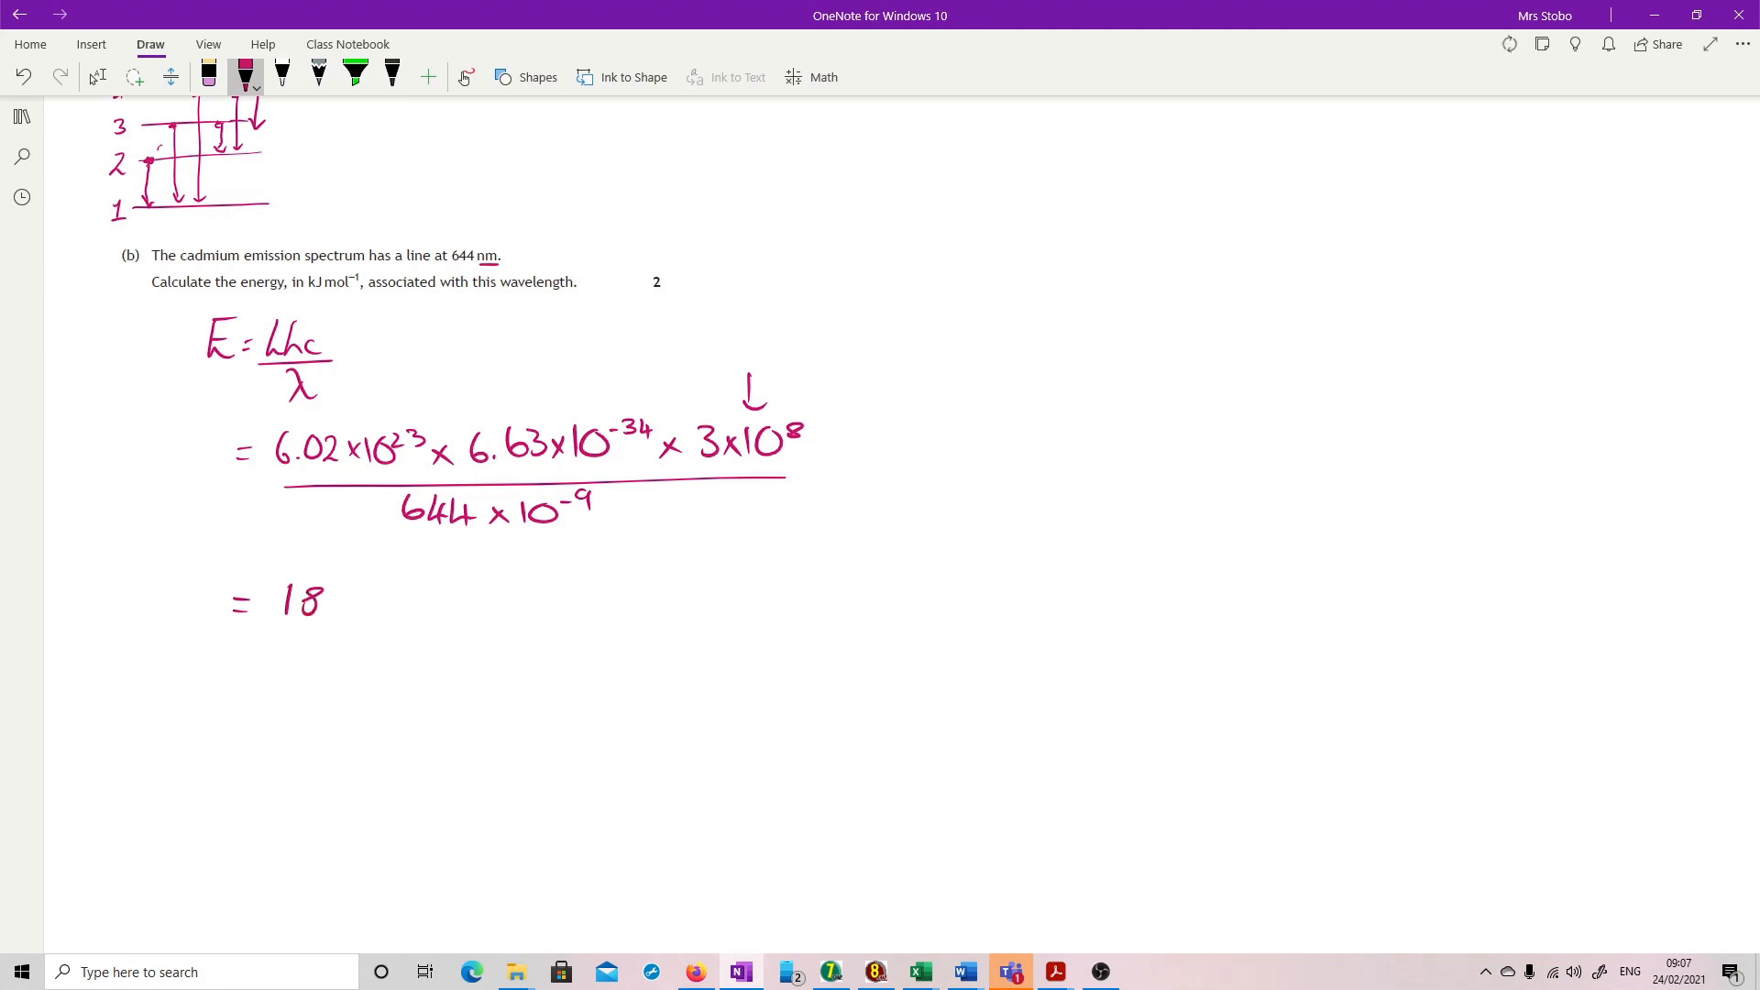
pyautogui.moveTo(336, 595); pyautogui.dragTo(354, 605)
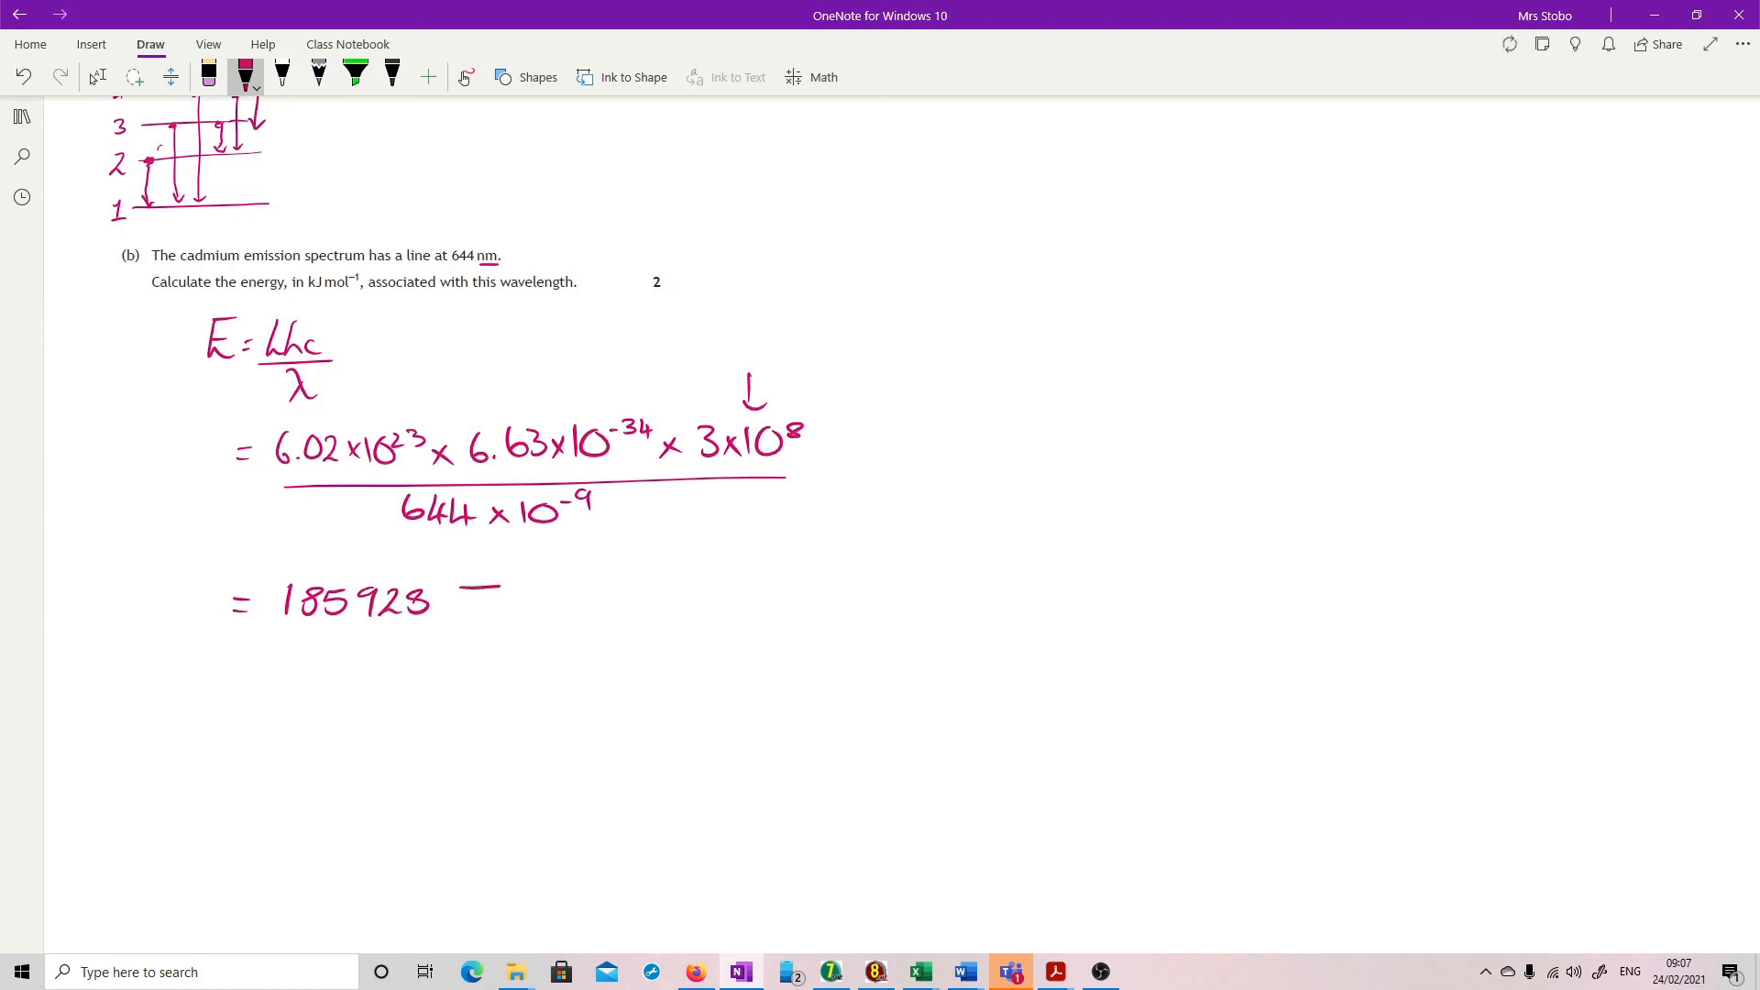
pyautogui.moveTo(471, 589); pyautogui.dragTo(500, 612)
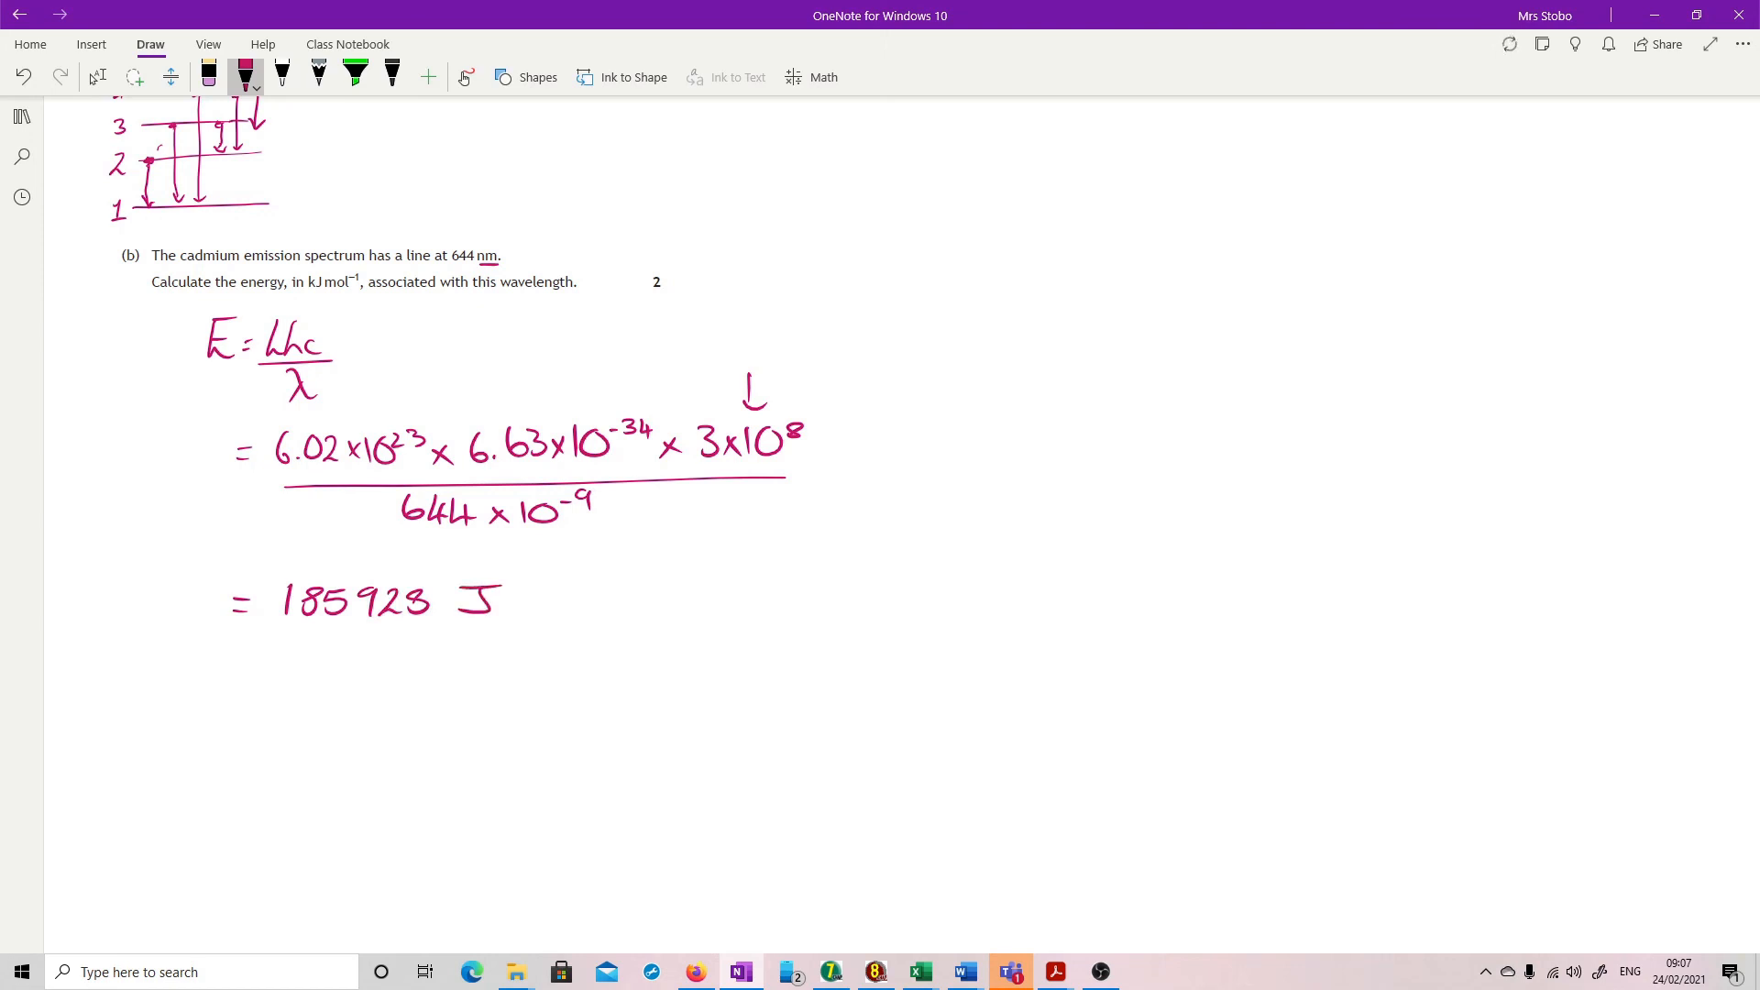
pyautogui.moveTo(613, 370); pyautogui.dragTo(613, 415)
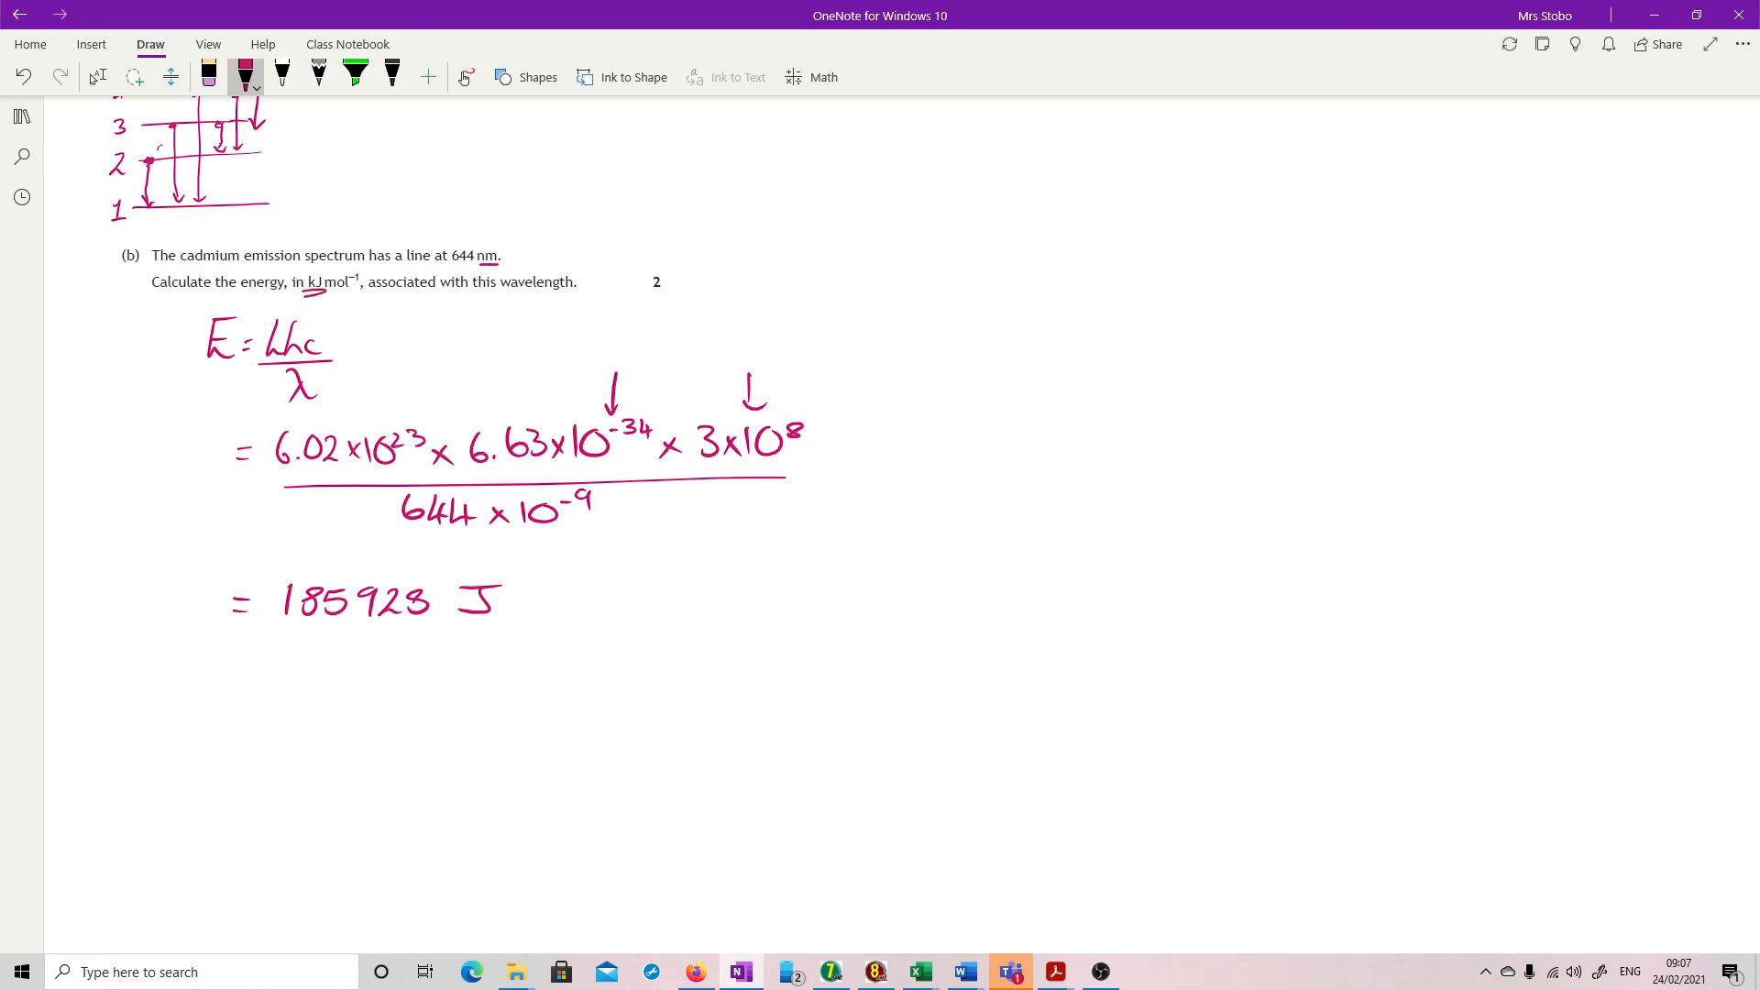
# Write '= 185.923', then '185.93 → 186 kJ mol⁻¹', and underline the final answer.
pyautogui.moveTo(230, 684); pyautogui.dragTo(245, 685)
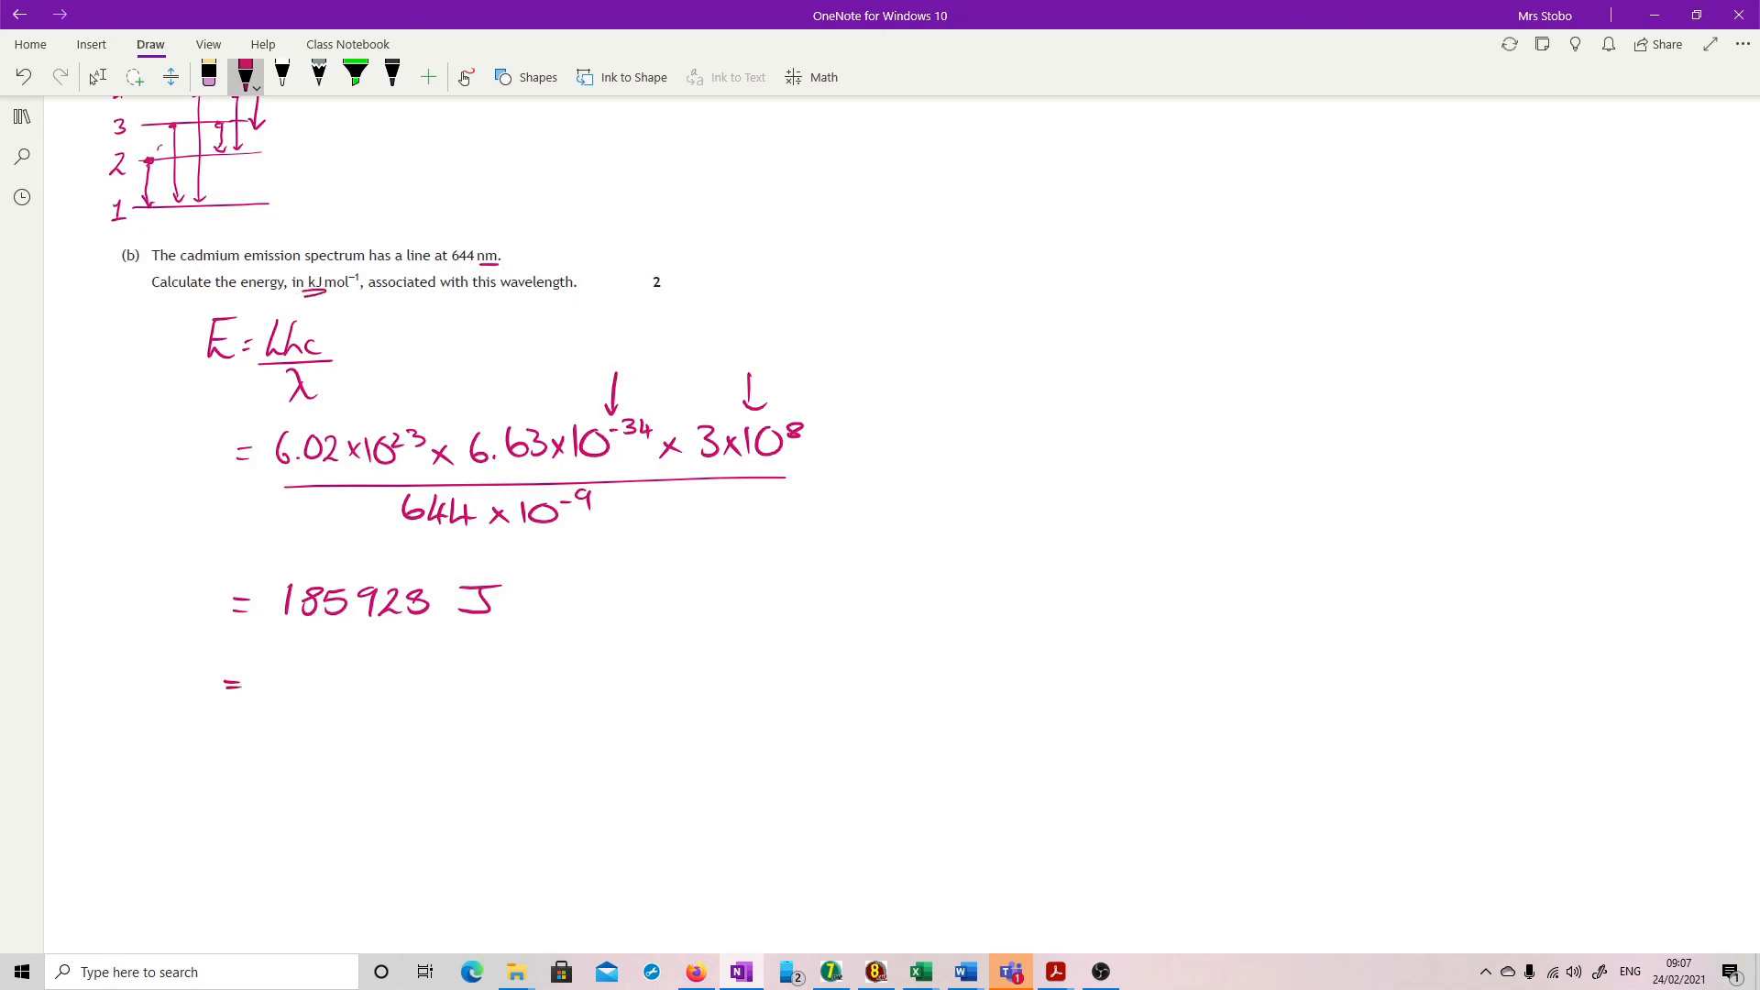
pyautogui.moveTo(286, 662); pyautogui.dragTo(294, 702)
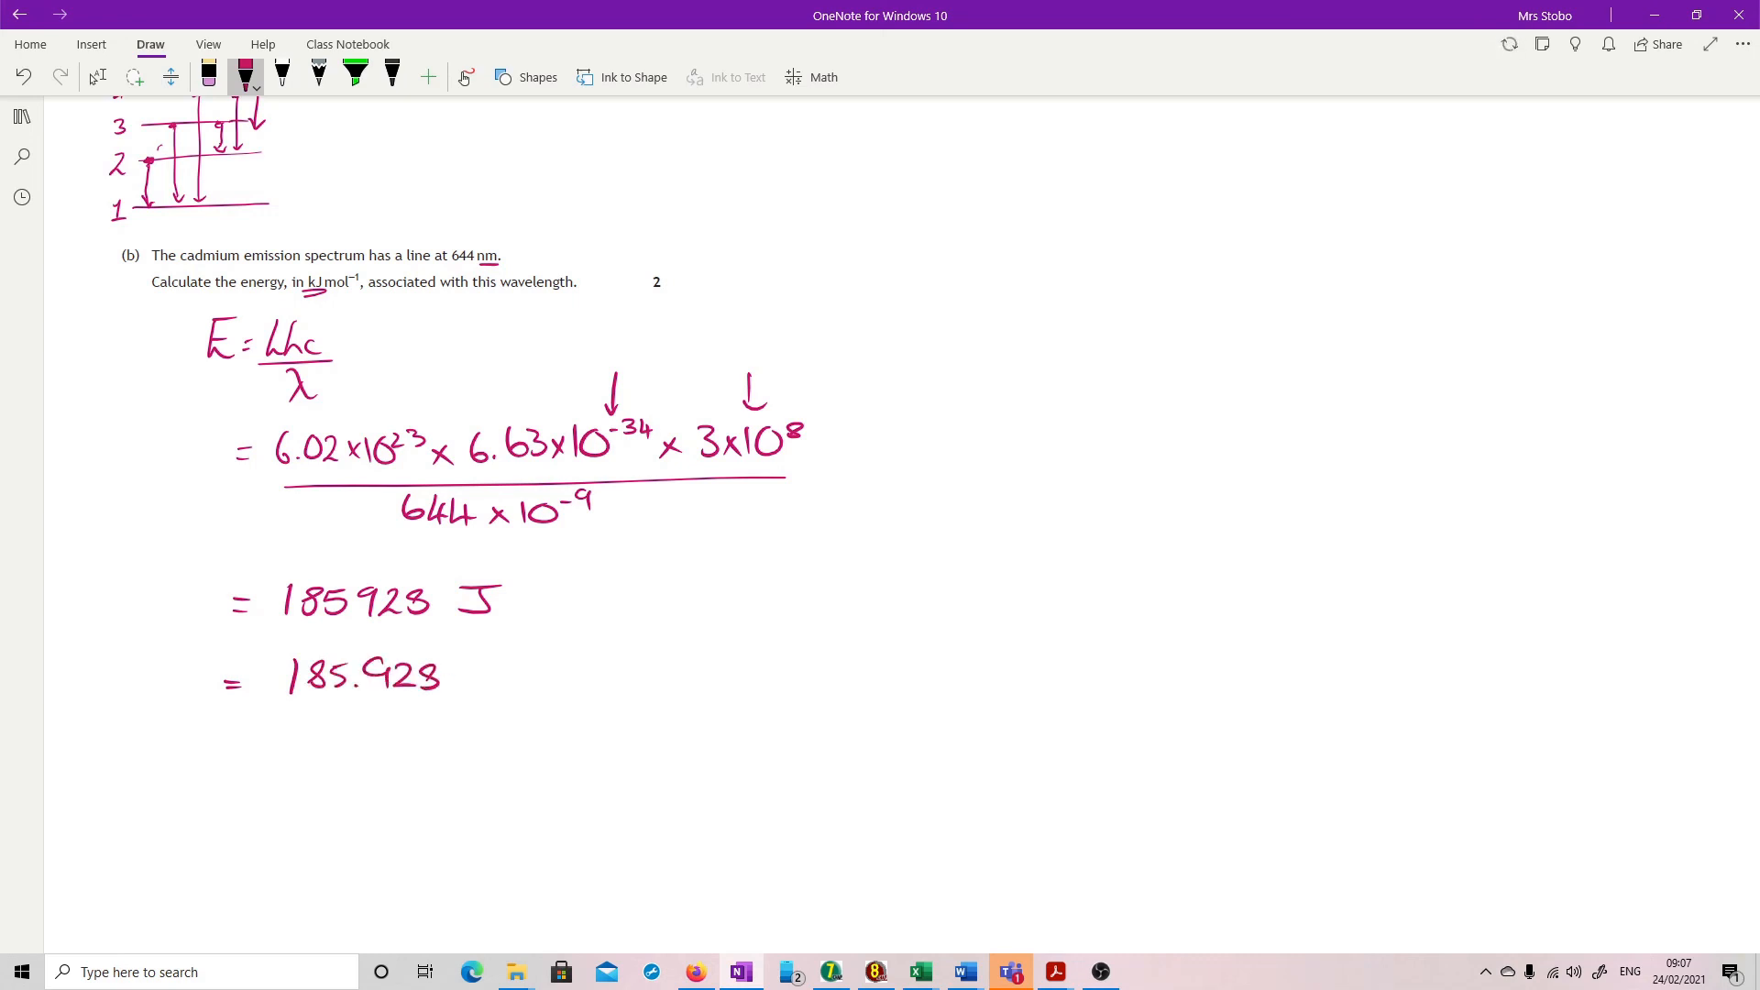
pyautogui.moveTo(281, 758); pyautogui.dragTo(364, 758)
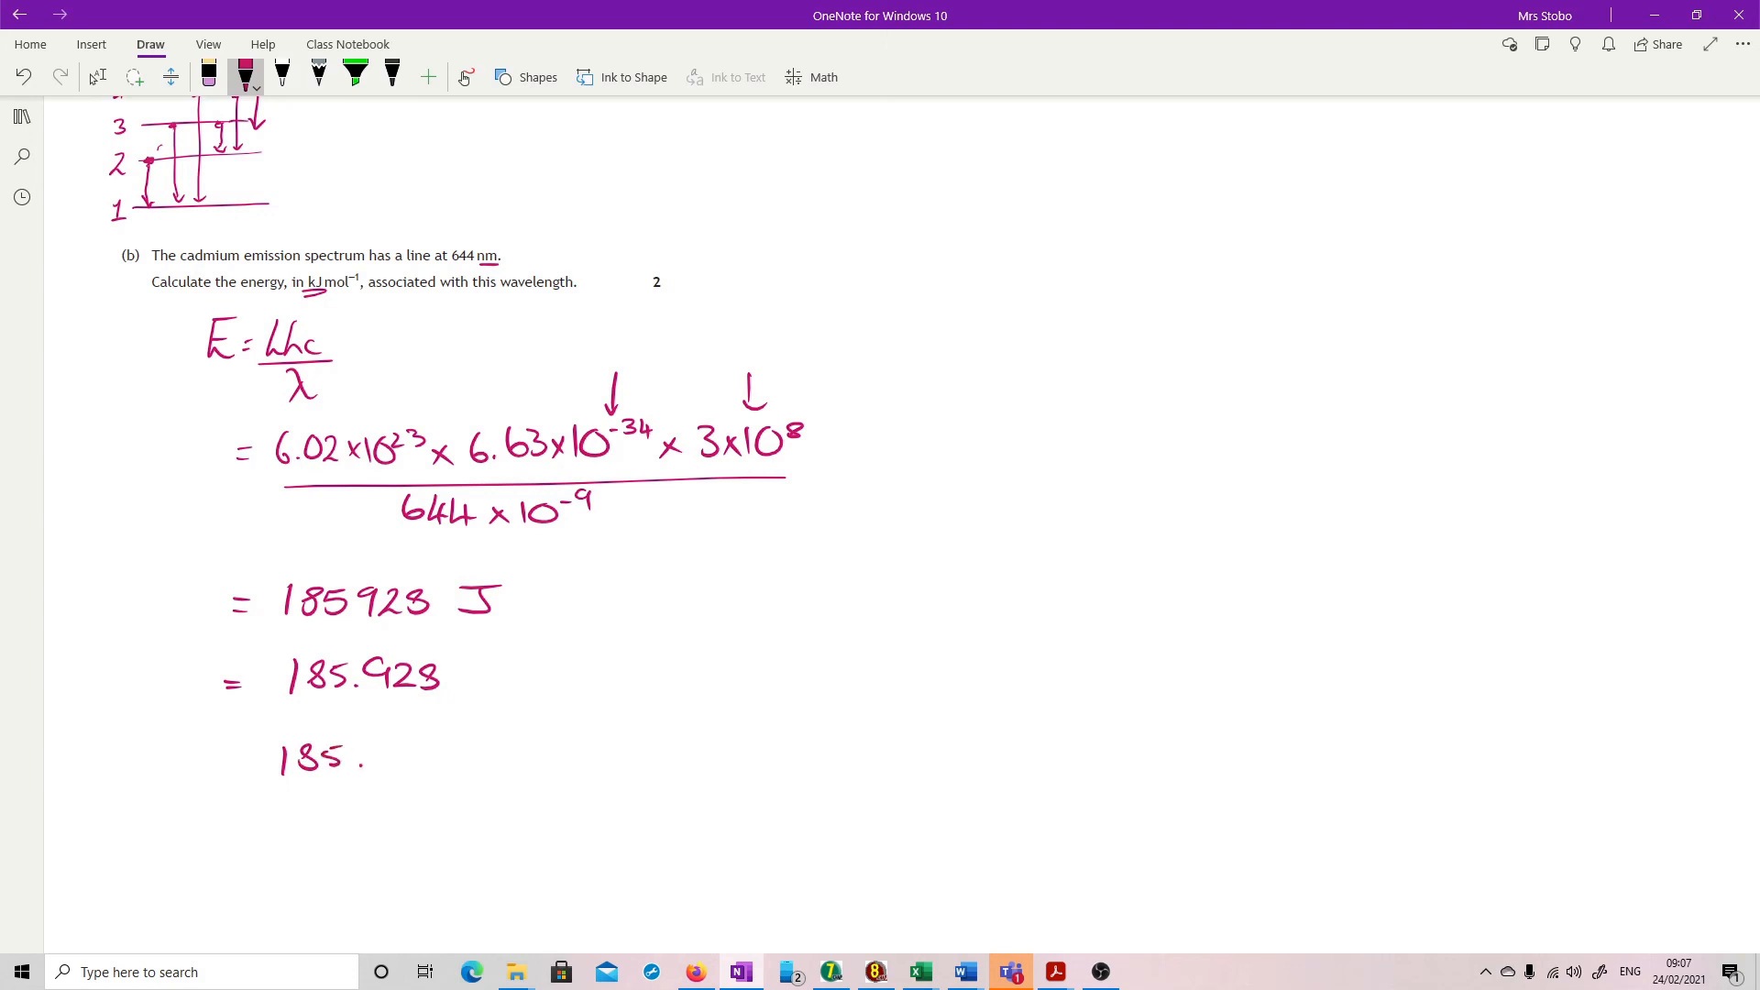
pyautogui.moveTo(359, 758); pyautogui.dragTo(427, 758)
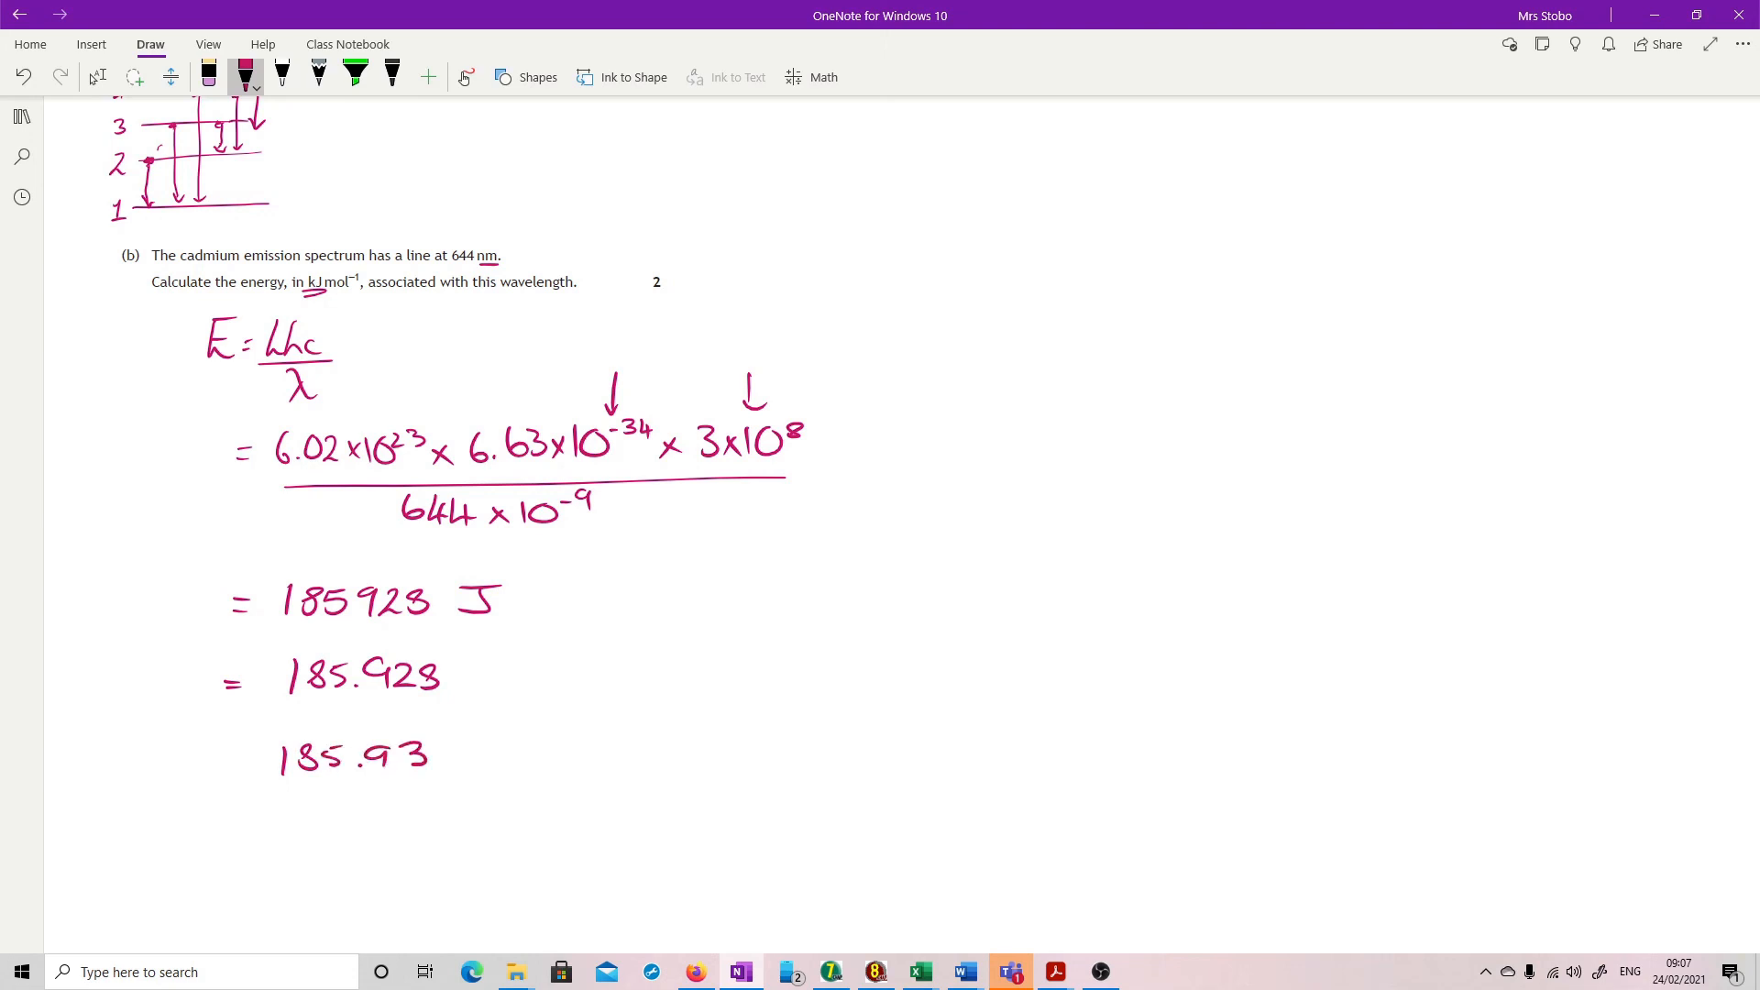
pyautogui.moveTo(460, 754); pyautogui.dragTo(639, 754)
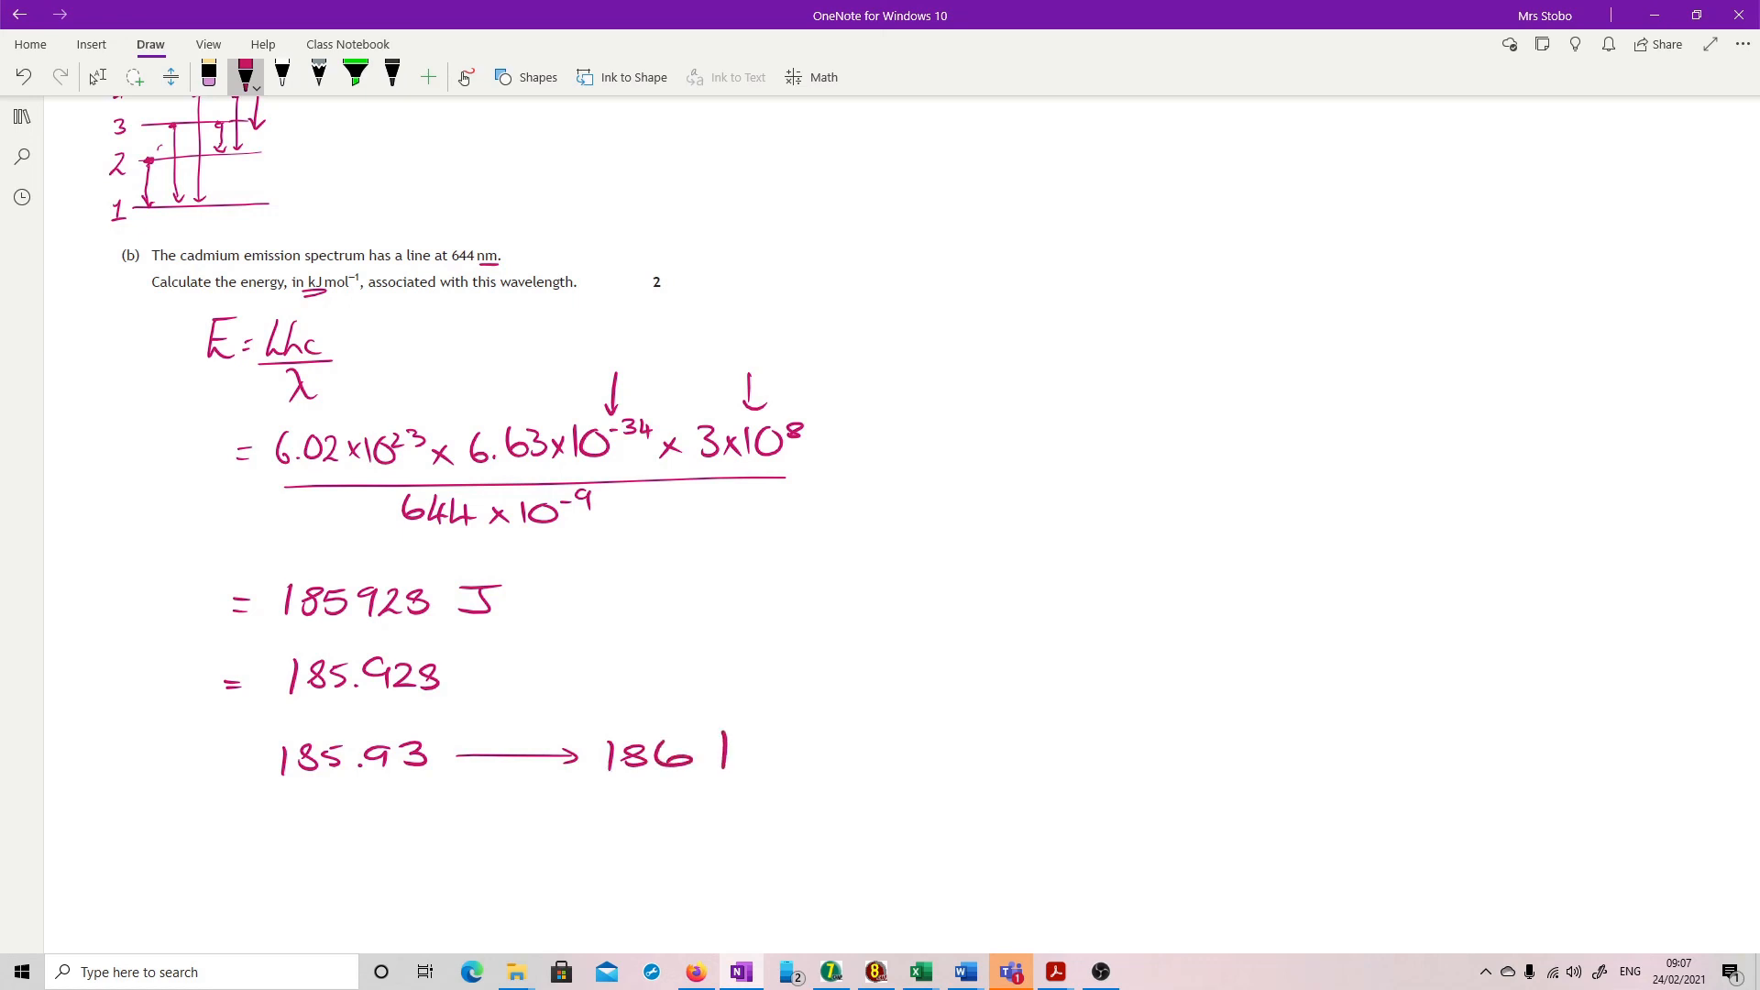
pyautogui.moveTo(714, 752); pyautogui.dragTo(846, 752)
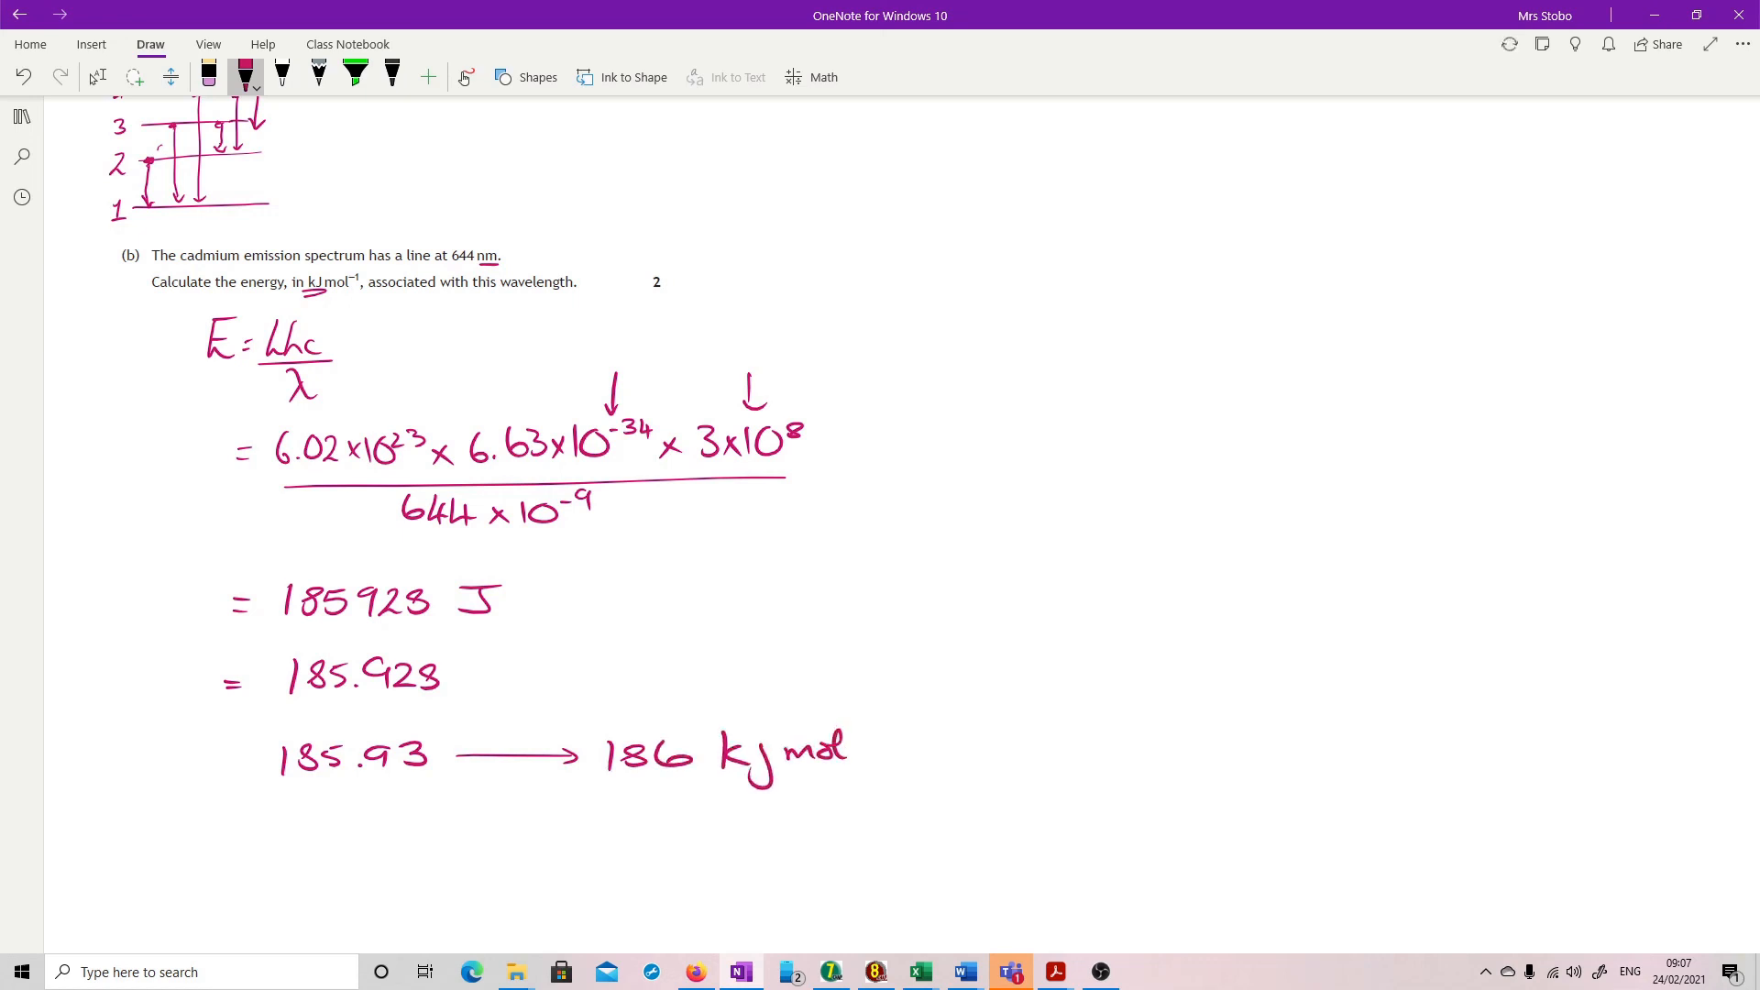
pyautogui.moveTo(603, 780); pyautogui.dragTo(775, 780)
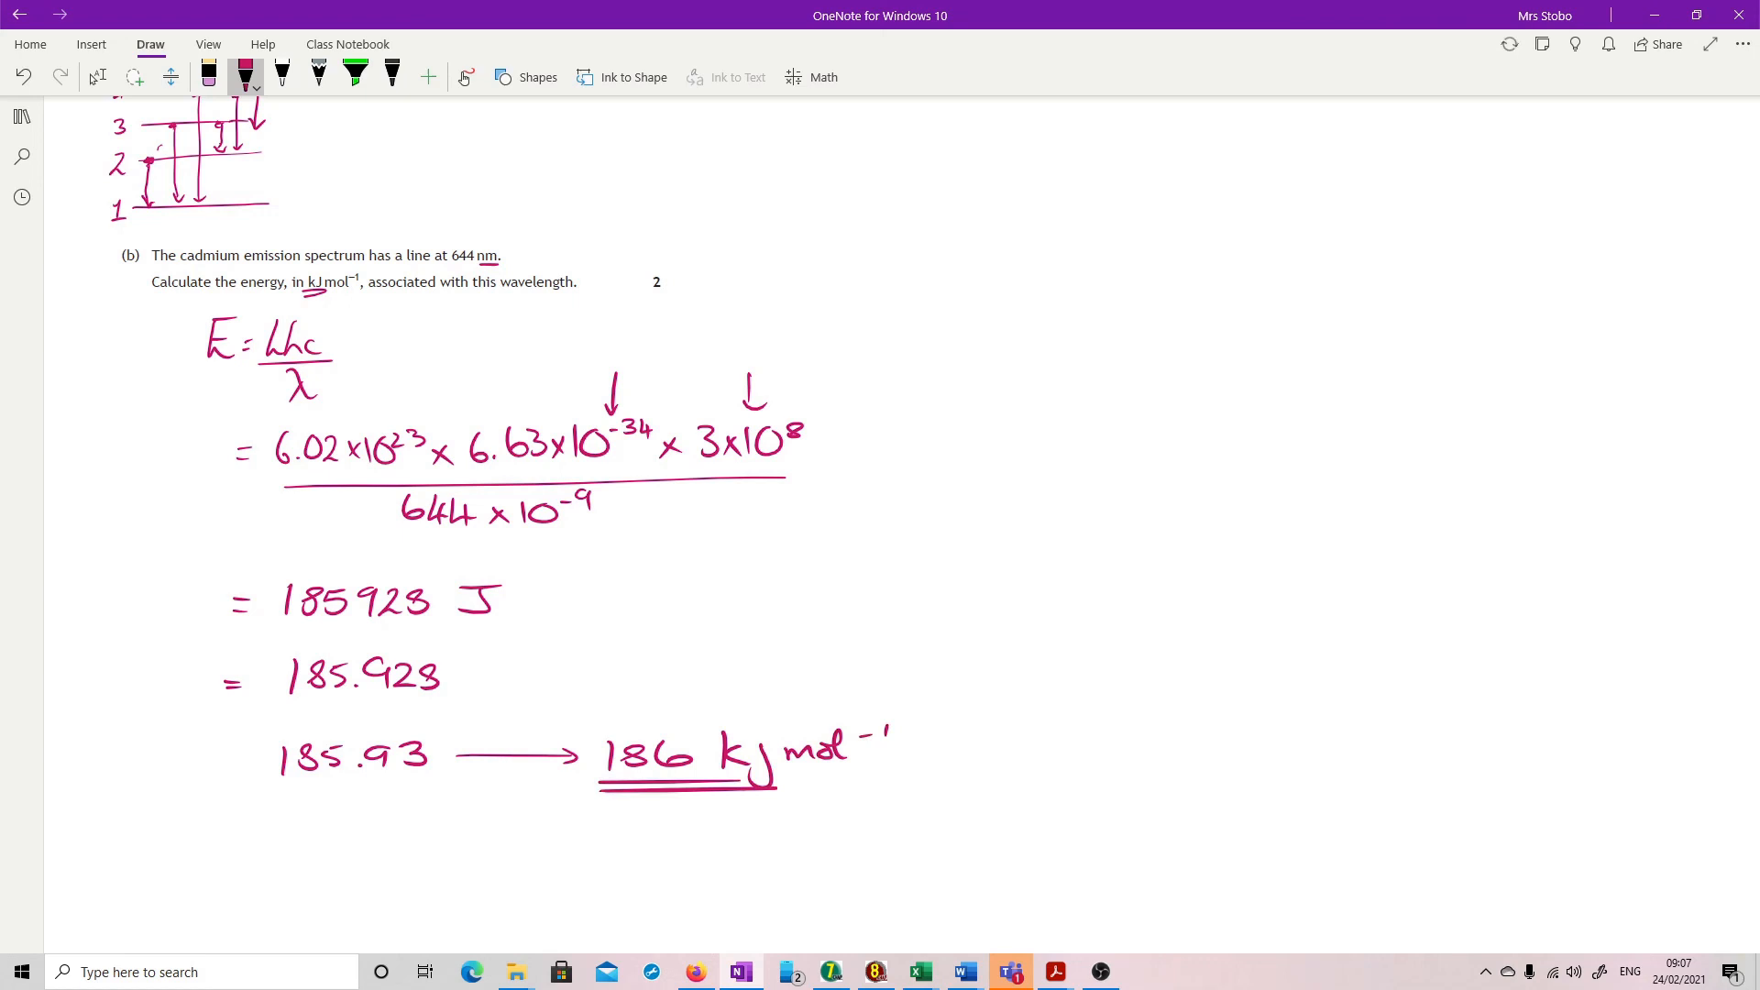